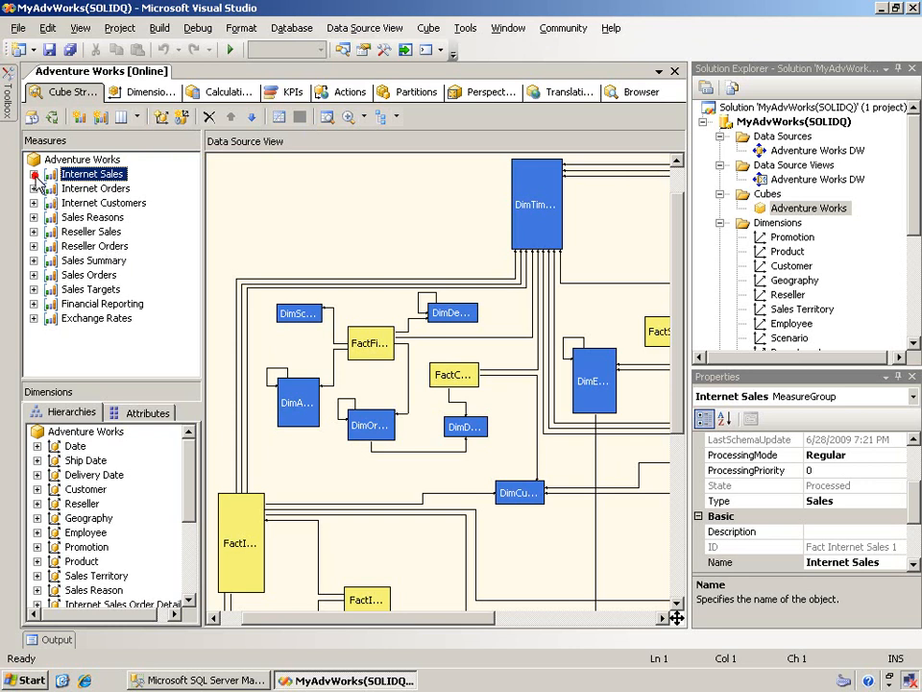
- Expand the Internet Sales and Internet Orders measure groups, then view the Dimension Usage relationships
{"action": "left_click", "coordinate": [33, 174]}
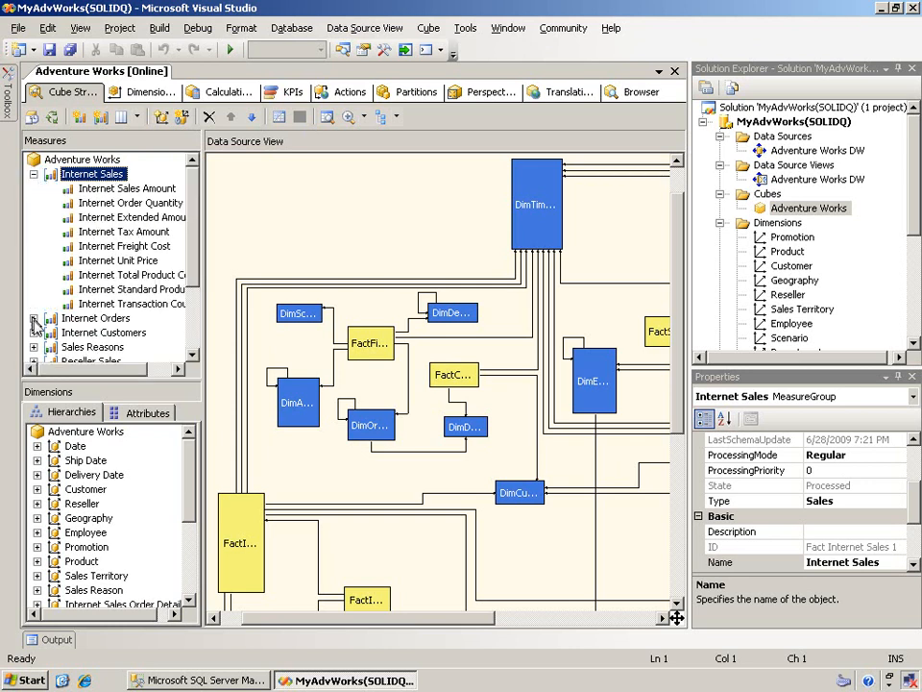
{"action": "left_click", "coordinate": [32, 318]}
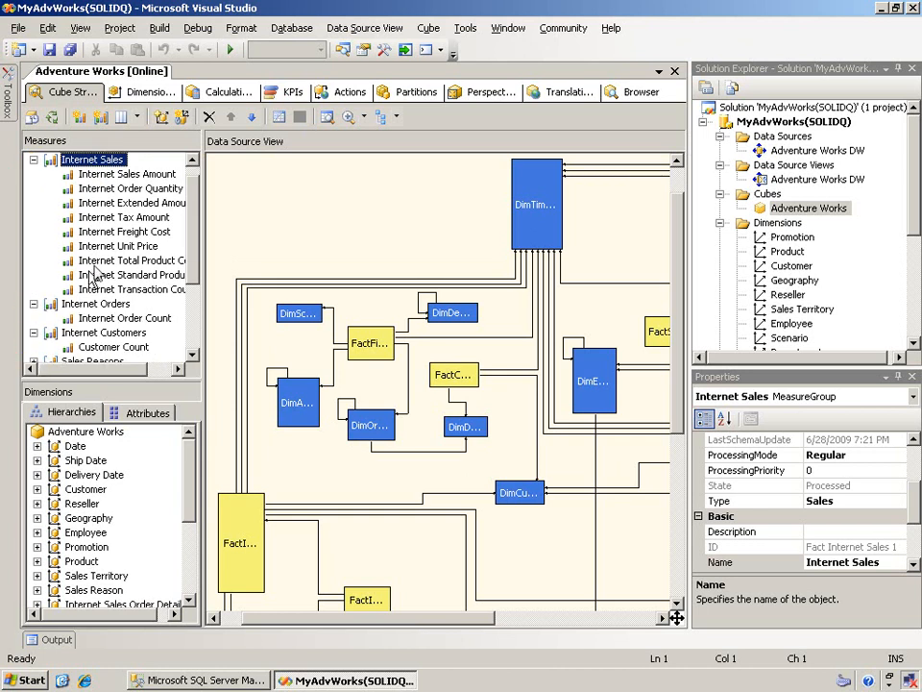
{"action": "left_click", "coordinate": [144, 91]}
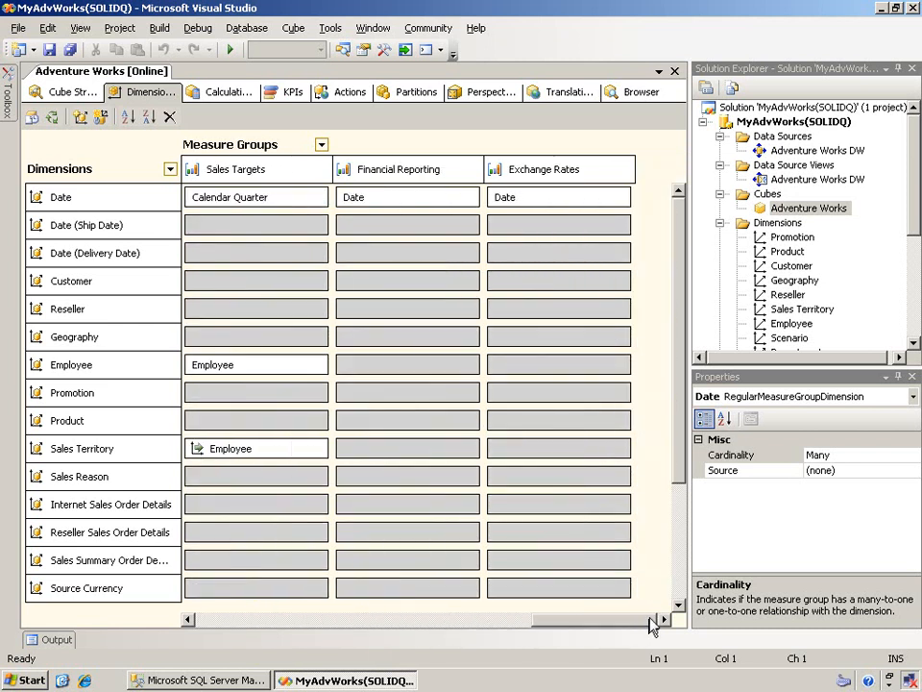
- Show the cube's Calculations script and scroll through the Script Organizer commands
{"action": "left_click", "coordinate": [227, 91]}
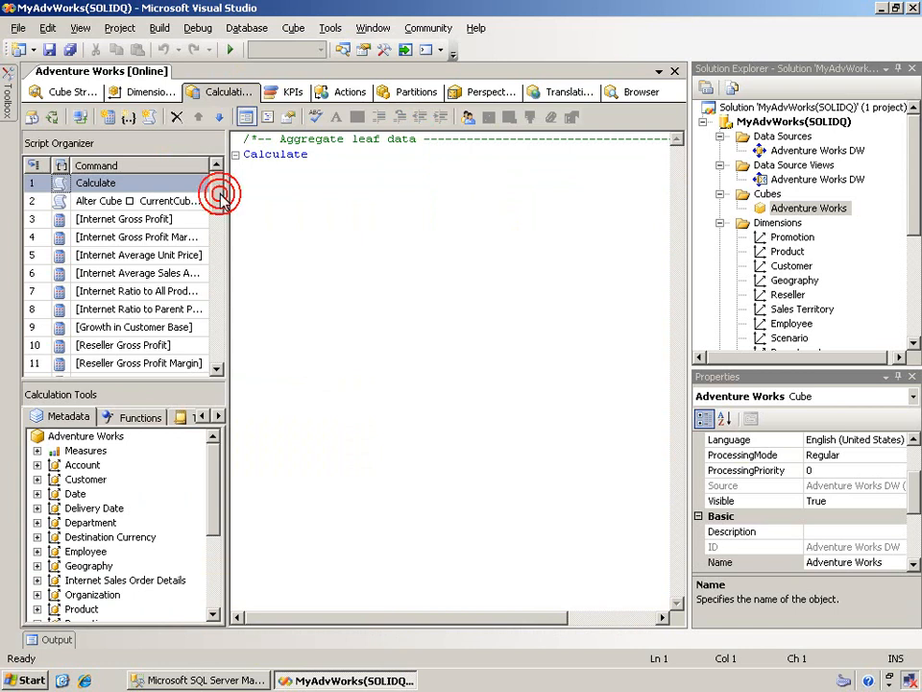
{"action": "scroll", "scroll_direction": "down", "scroll_amount": 3}
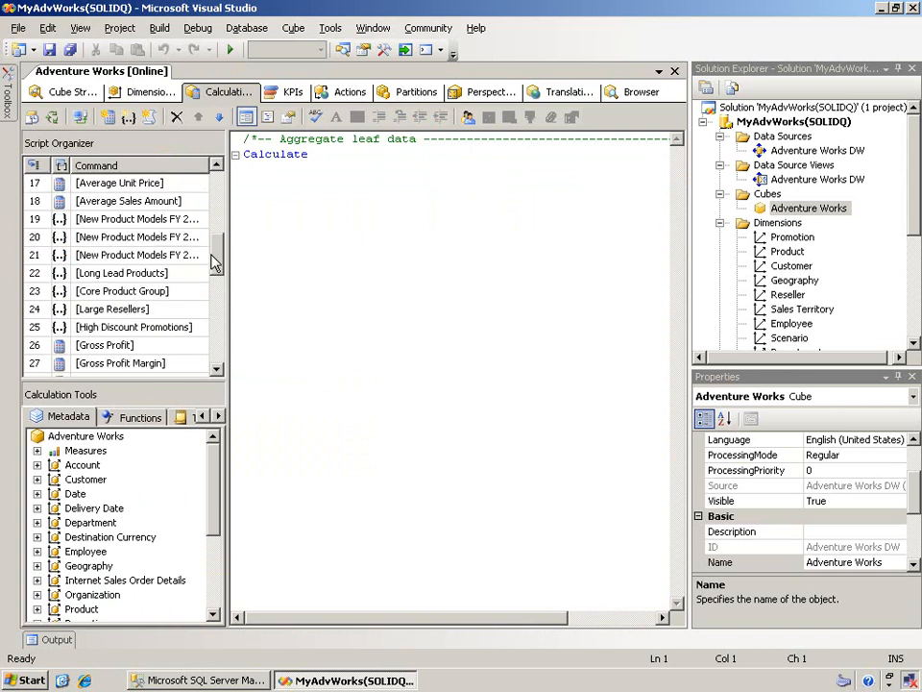
{"action": "scroll", "scroll_direction": "down", "scroll_amount": 3}
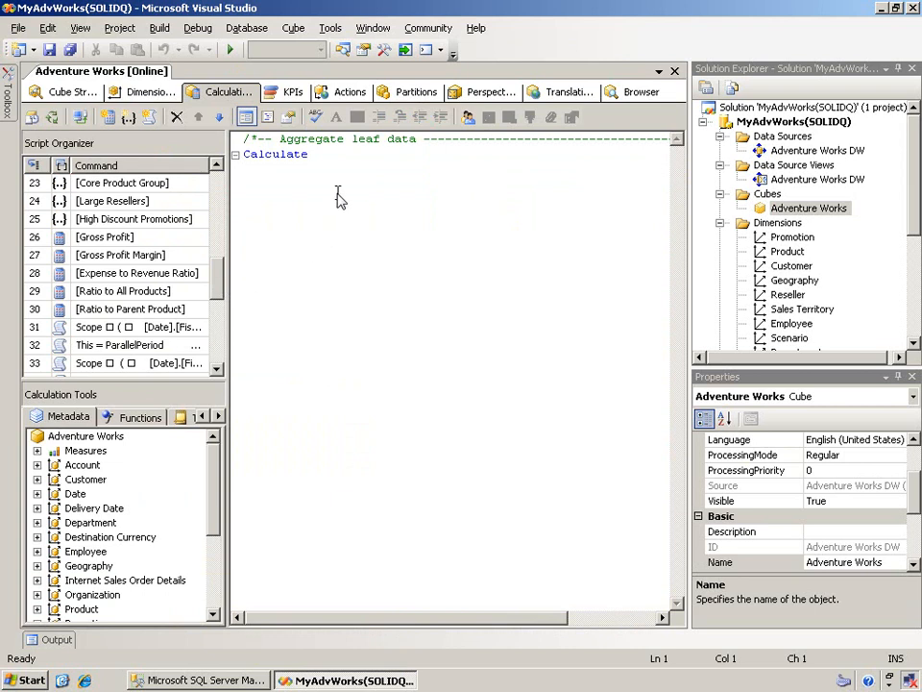
{"action": "mouse_move", "coordinate": [379, 122]}
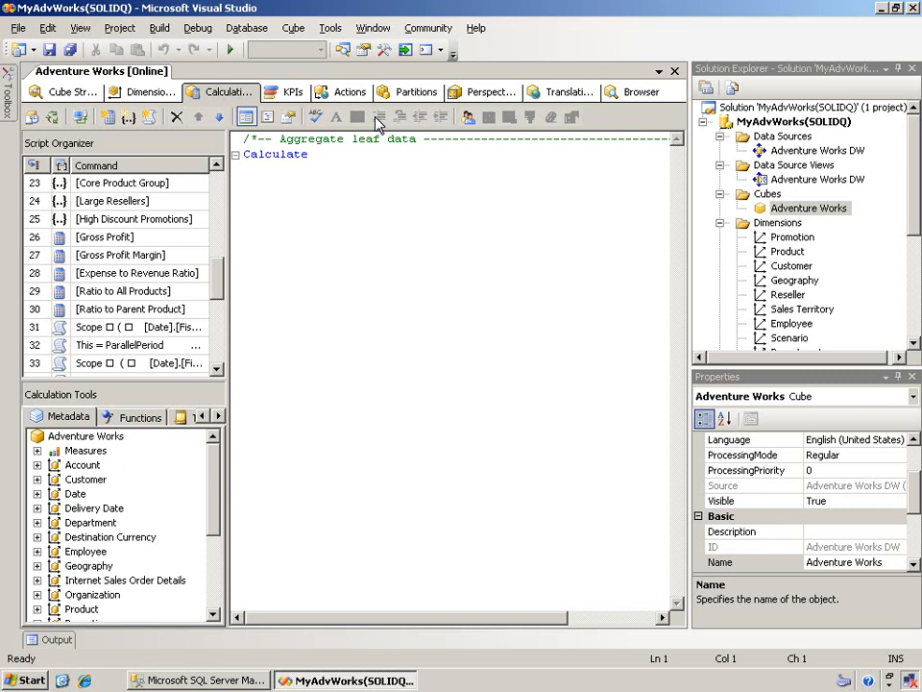
{"action": "mouse_move", "coordinate": [588, 113]}
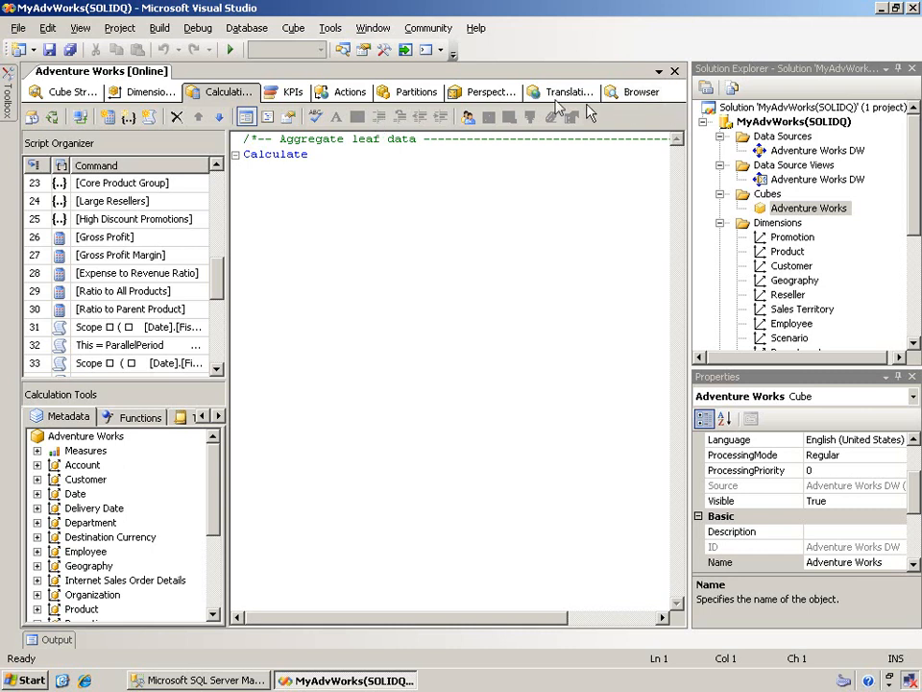
- Open the Perspectives editor, expand the Date dimension, and browse the Cube Objects list
{"action": "left_click", "coordinate": [485, 92]}
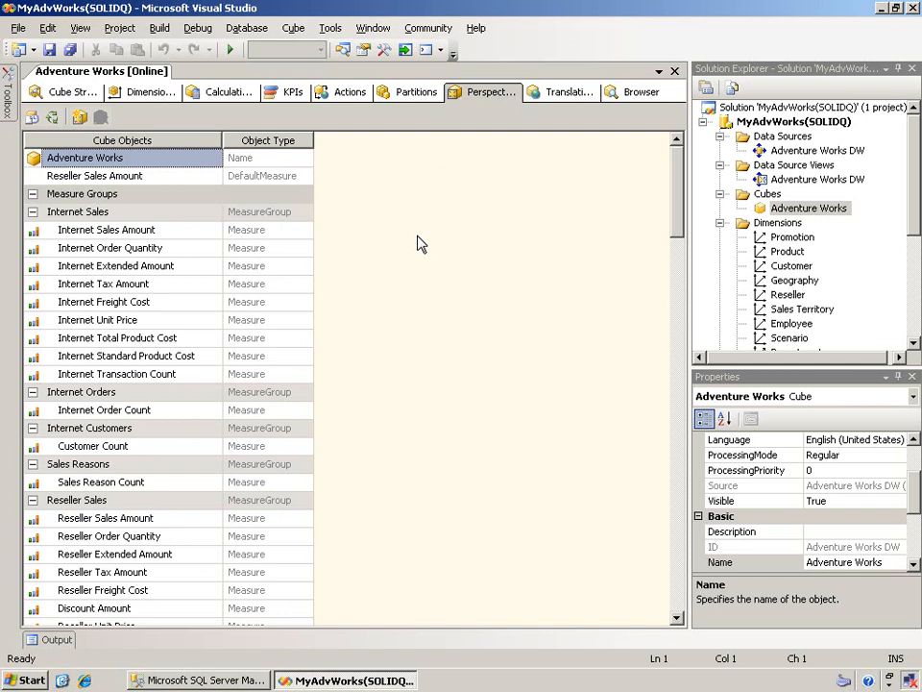
{"action": "mouse_move", "coordinate": [218, 229]}
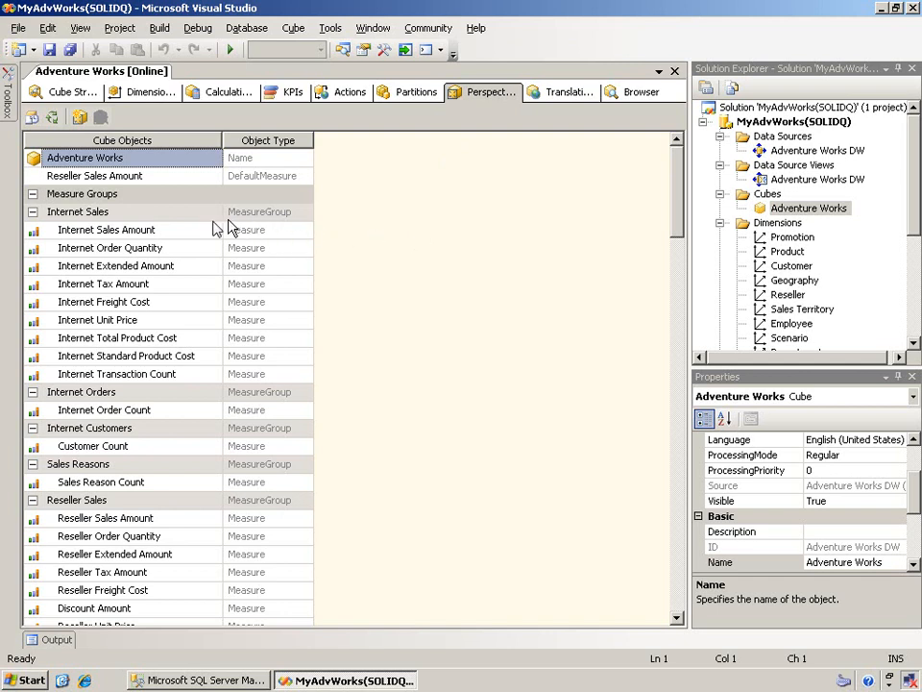
{"action": "mouse_move", "coordinate": [279, 200]}
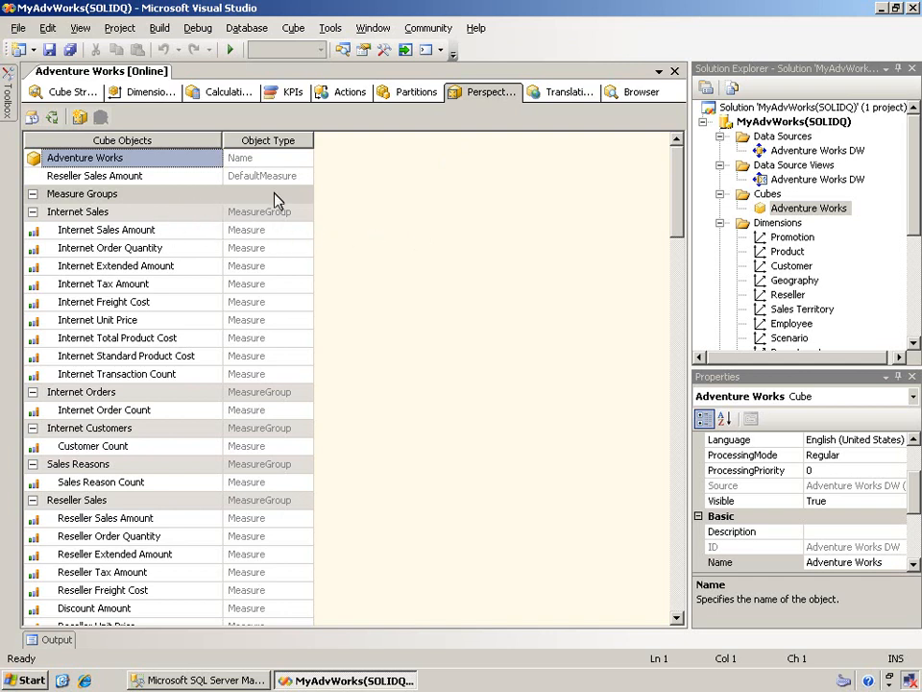
{"action": "mouse_move", "coordinate": [173, 204]}
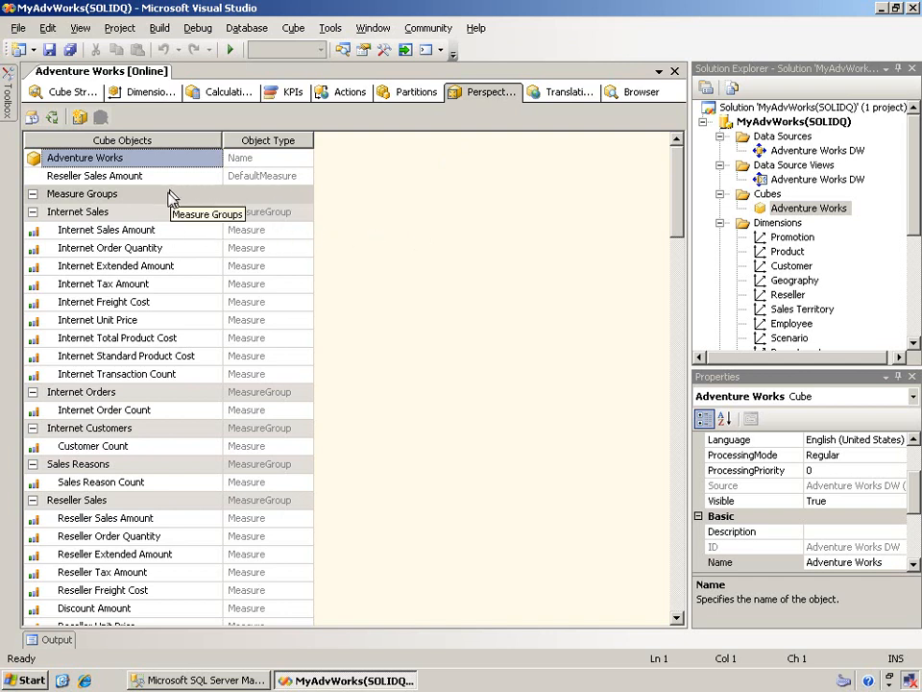
{"action": "mouse_move", "coordinate": [243, 198]}
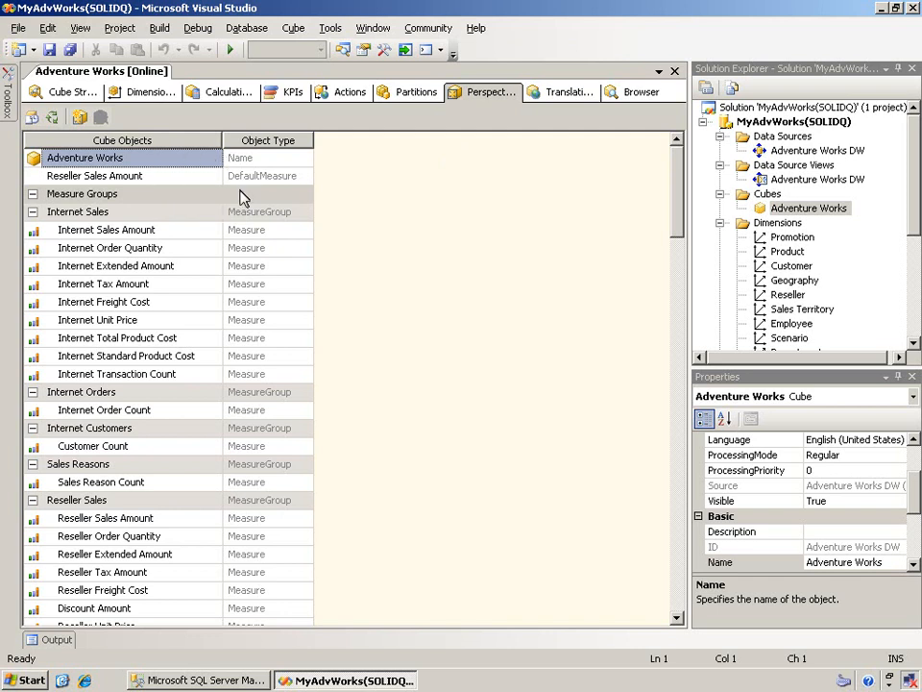
{"action": "mouse_move", "coordinate": [578, 267]}
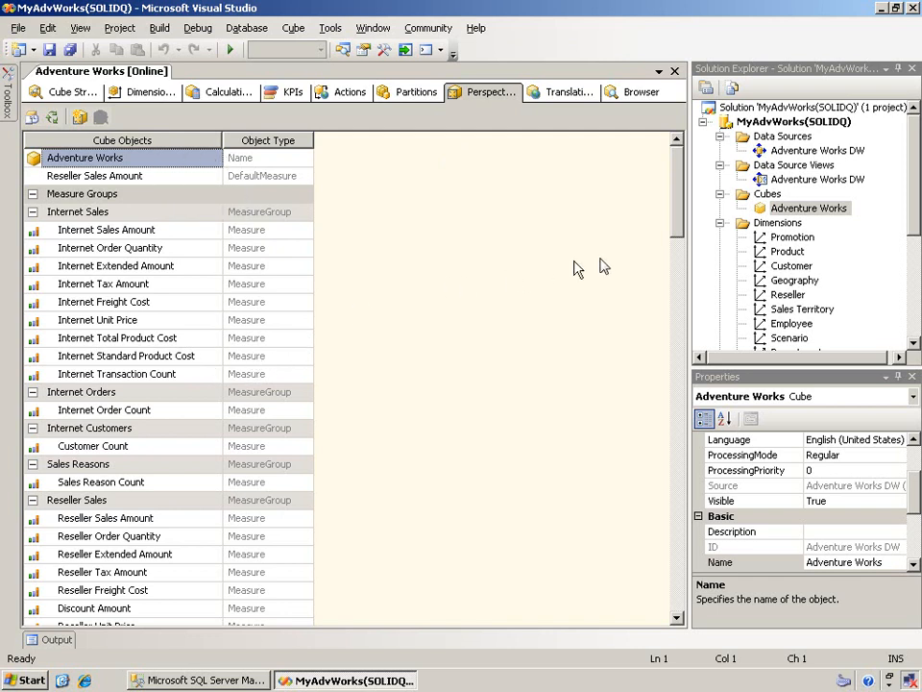
{"action": "mouse_move", "coordinate": [673, 298]}
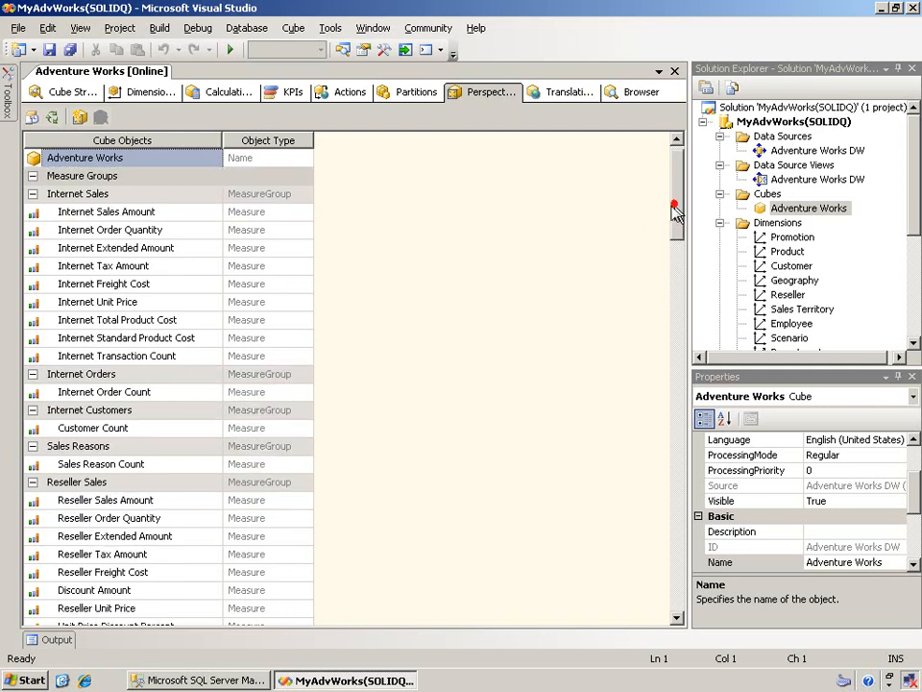
{"action": "scroll", "scroll_direction": "down", "scroll_amount": 3}
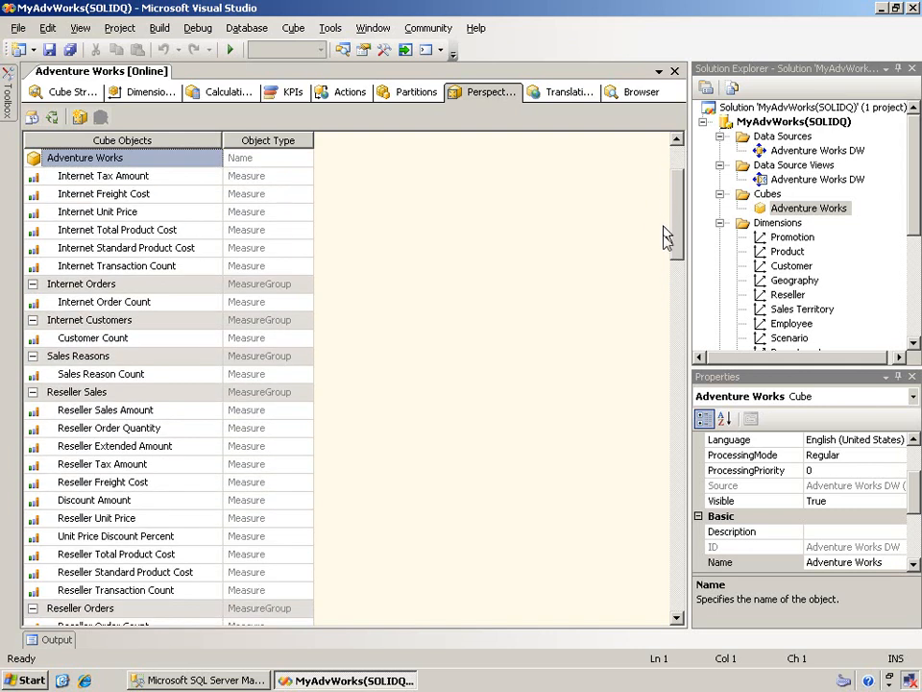
{"action": "scroll", "scroll_direction": "down", "scroll_amount": 3}
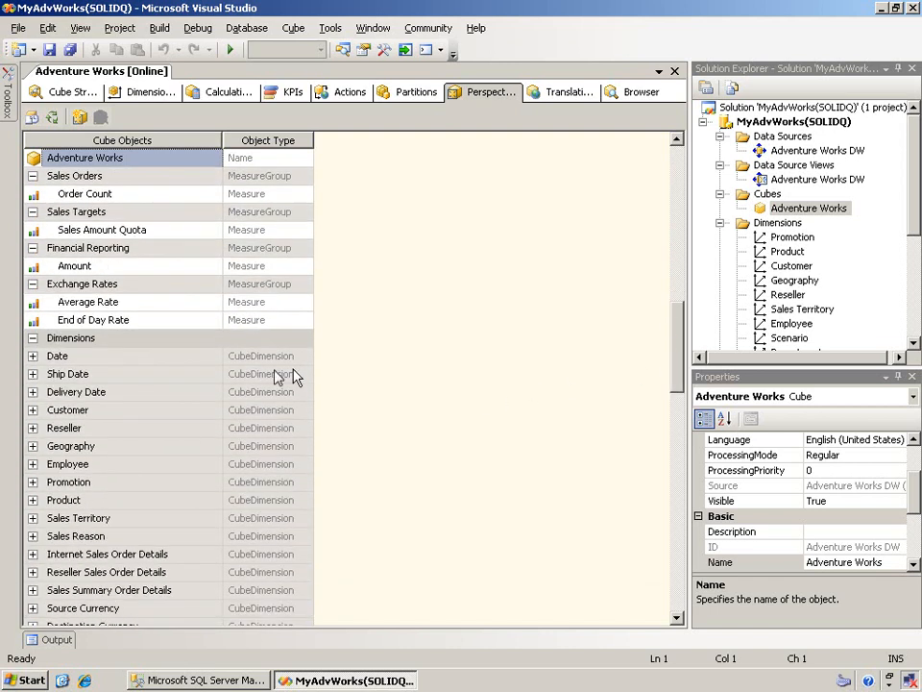
{"action": "mouse_move", "coordinate": [27, 374]}
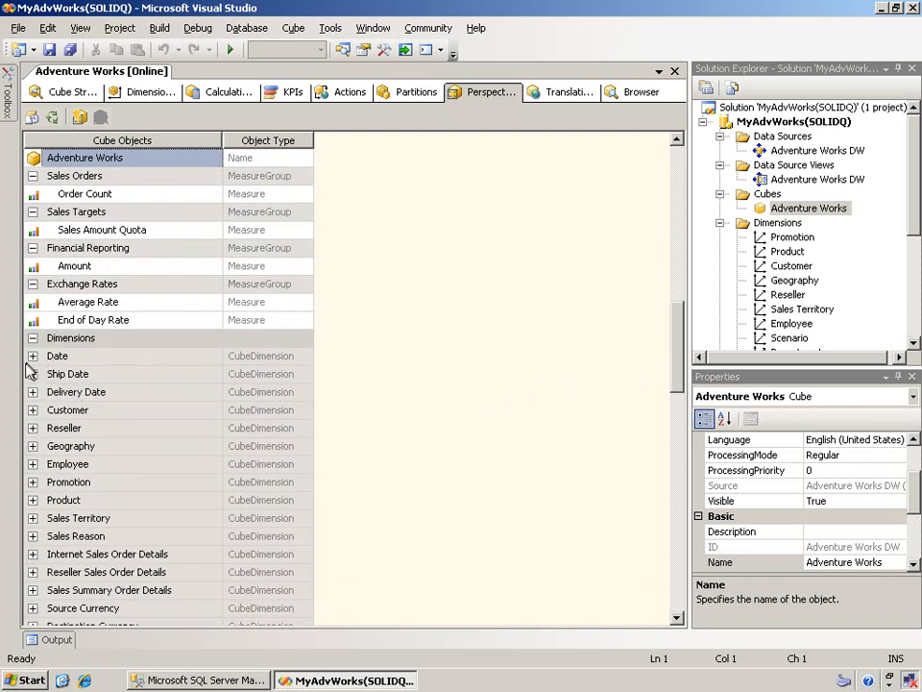
{"action": "left_click", "coordinate": [34, 355]}
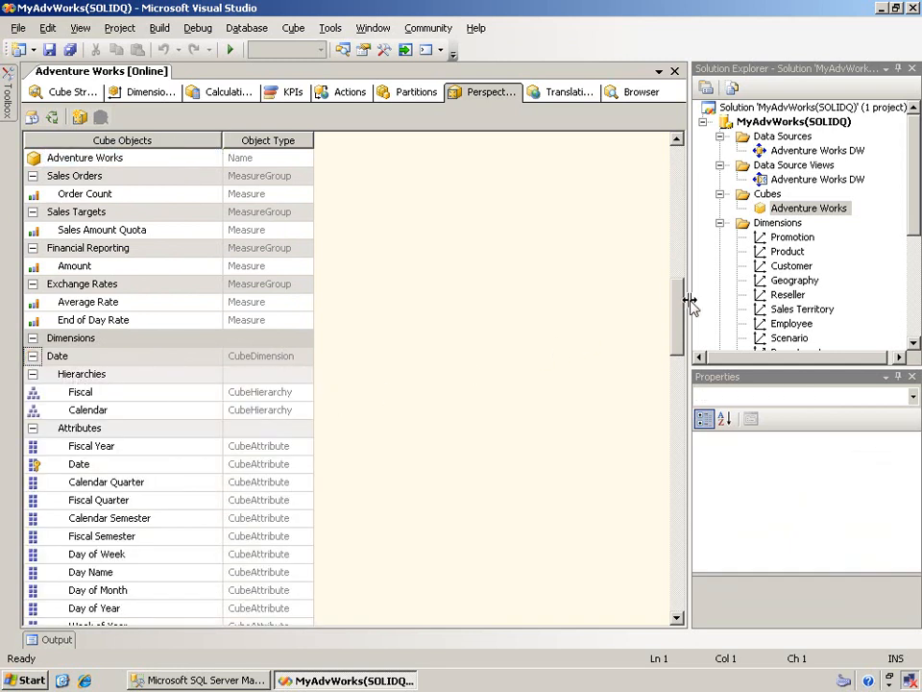
{"action": "scroll", "scroll_direction": "down", "scroll_amount": 3}
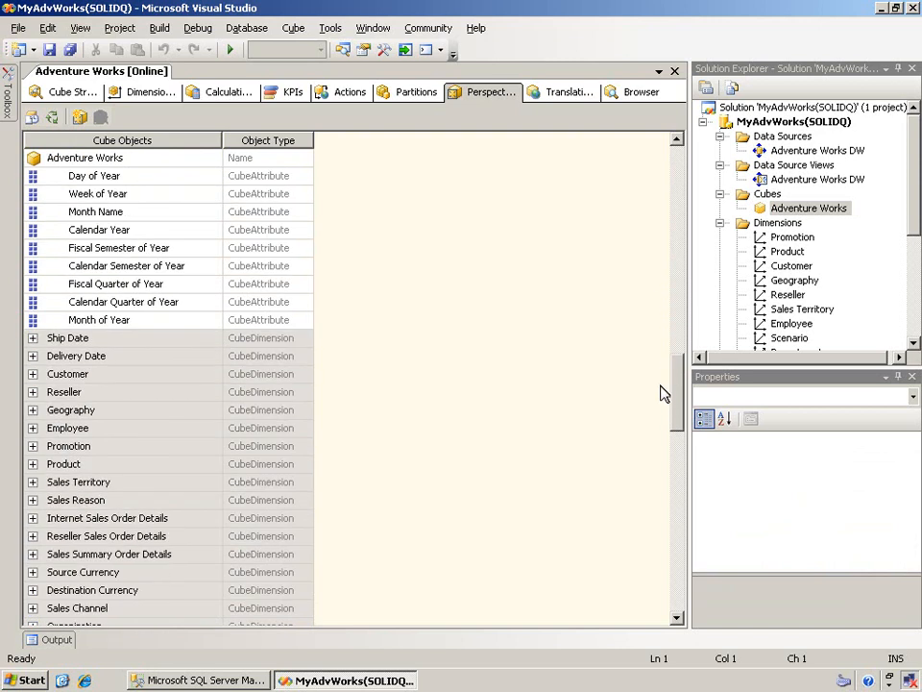
{"action": "scroll", "scroll_direction": "down", "scroll_amount": 3}
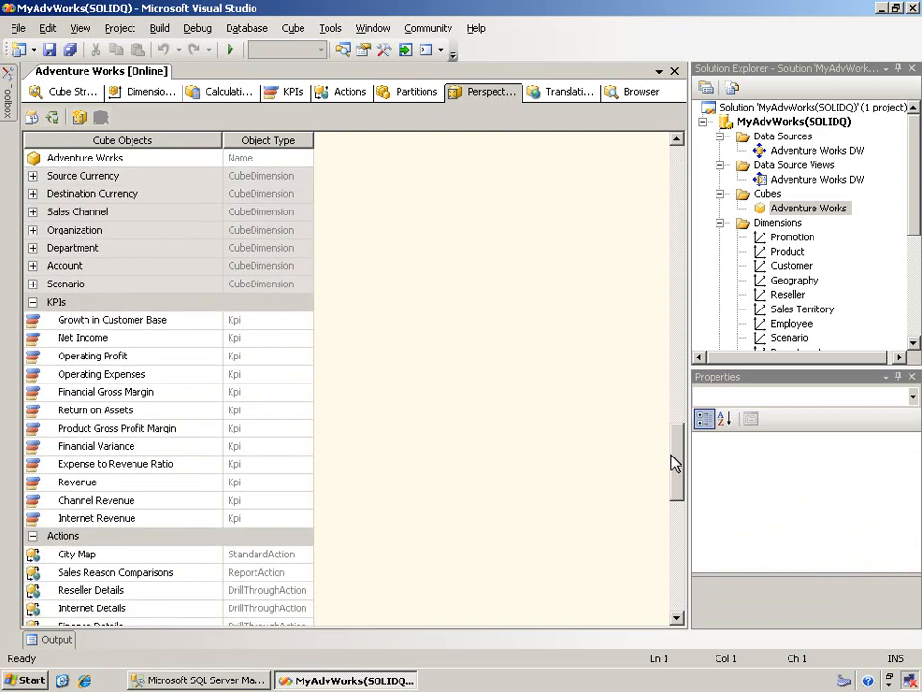
{"action": "scroll", "scroll_direction": "down", "scroll_amount": 3}
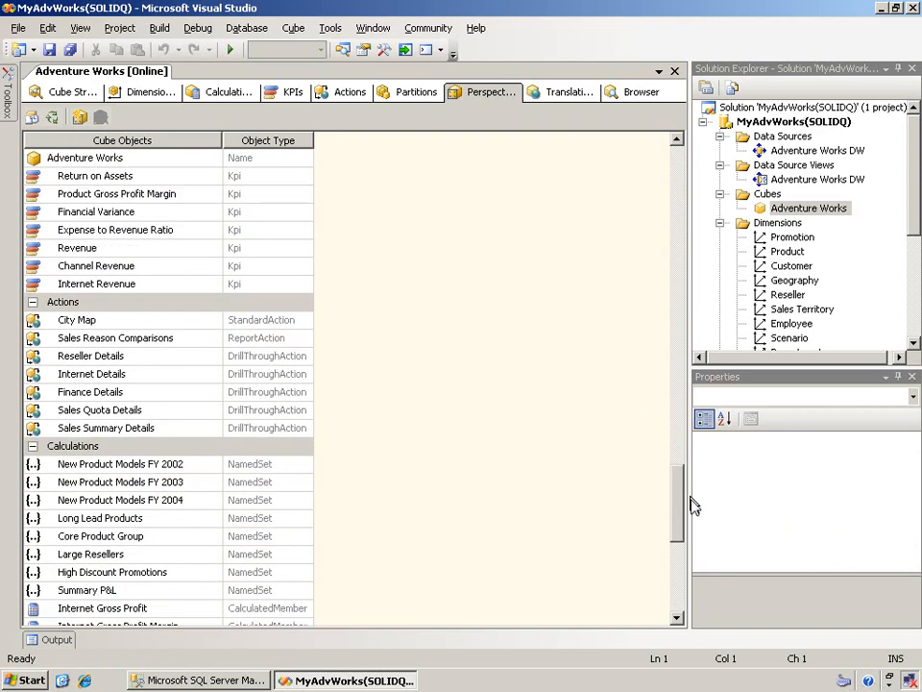
{"action": "scroll", "scroll_direction": "down", "scroll_amount": 3}
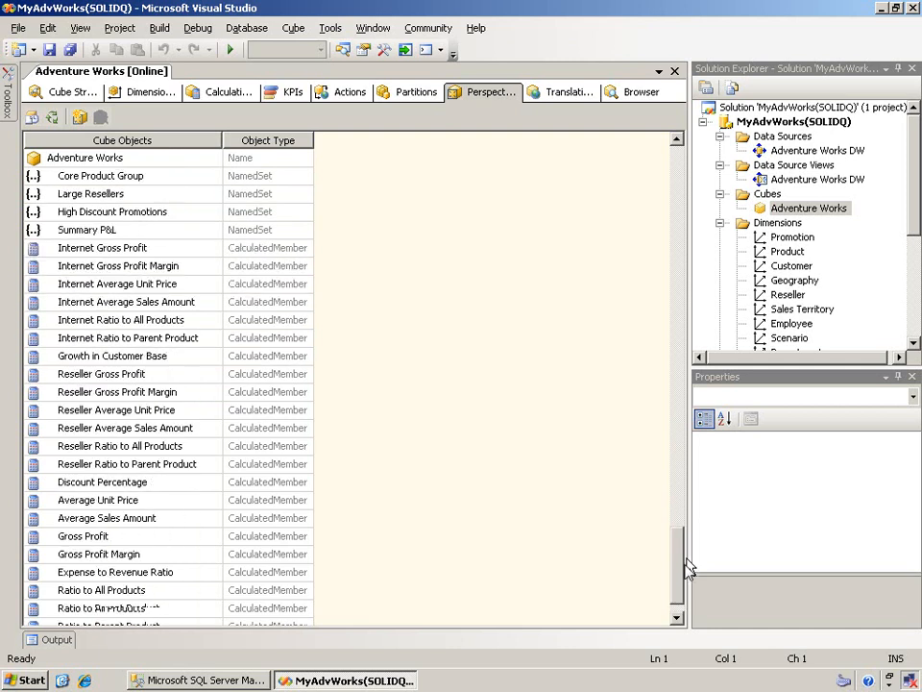
{"action": "scroll", "scroll_direction": "up", "scroll_amount": 3}
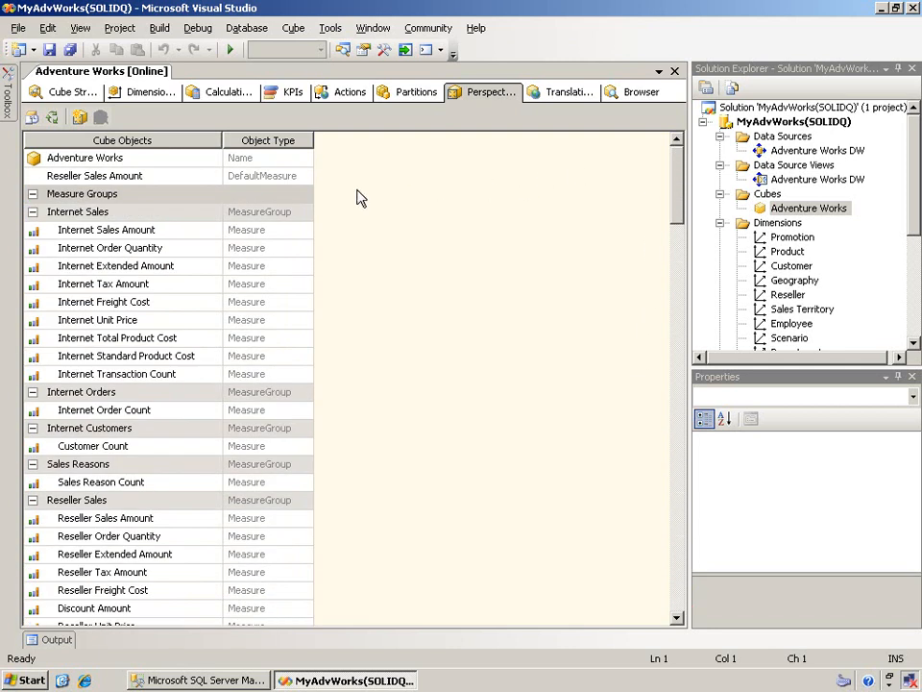
{"action": "mouse_move", "coordinate": [223, 189]}
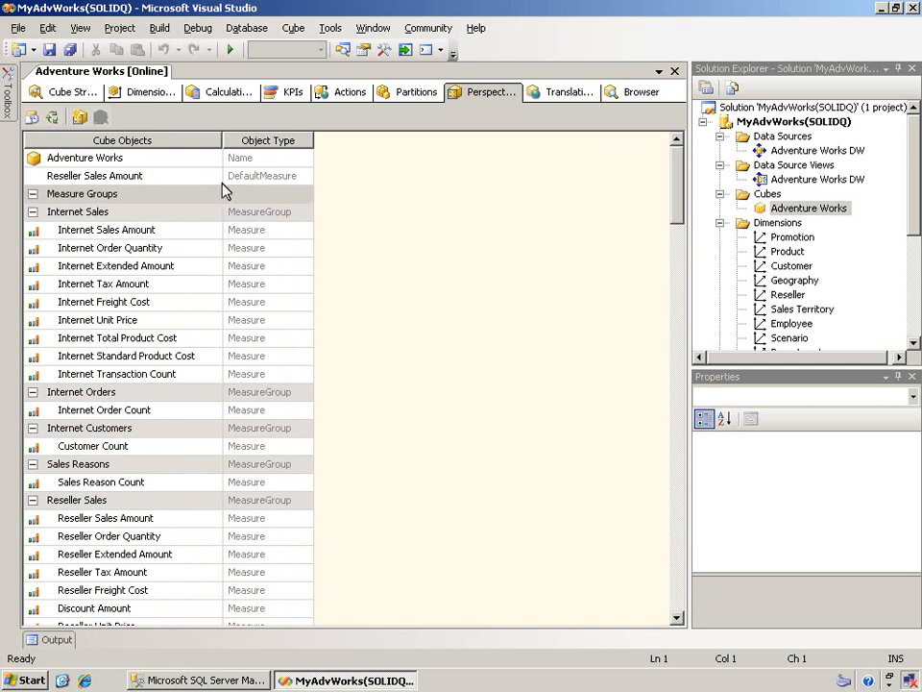
{"action": "mouse_move", "coordinate": [139, 154]}
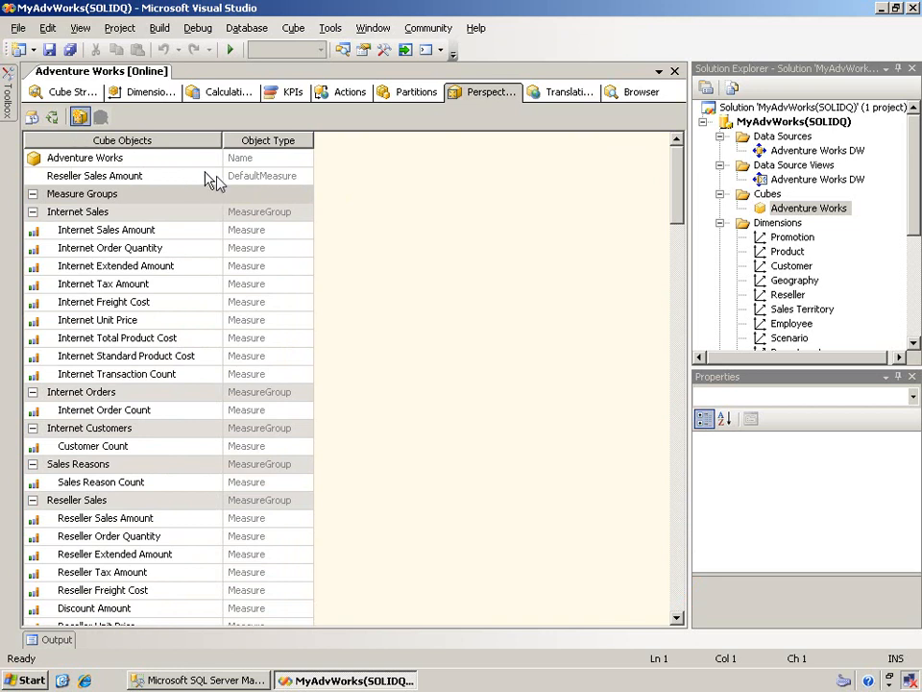
- Add a new perspective and name it Internet Sales
{"action": "left_click", "coordinate": [81, 116]}
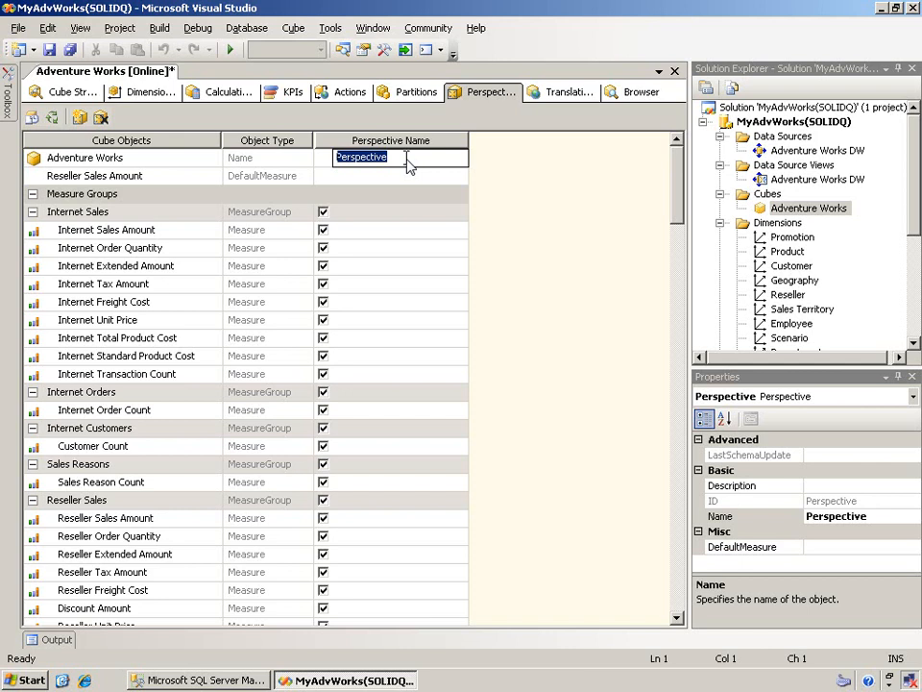
{"action": "type", "text": "Ine"}
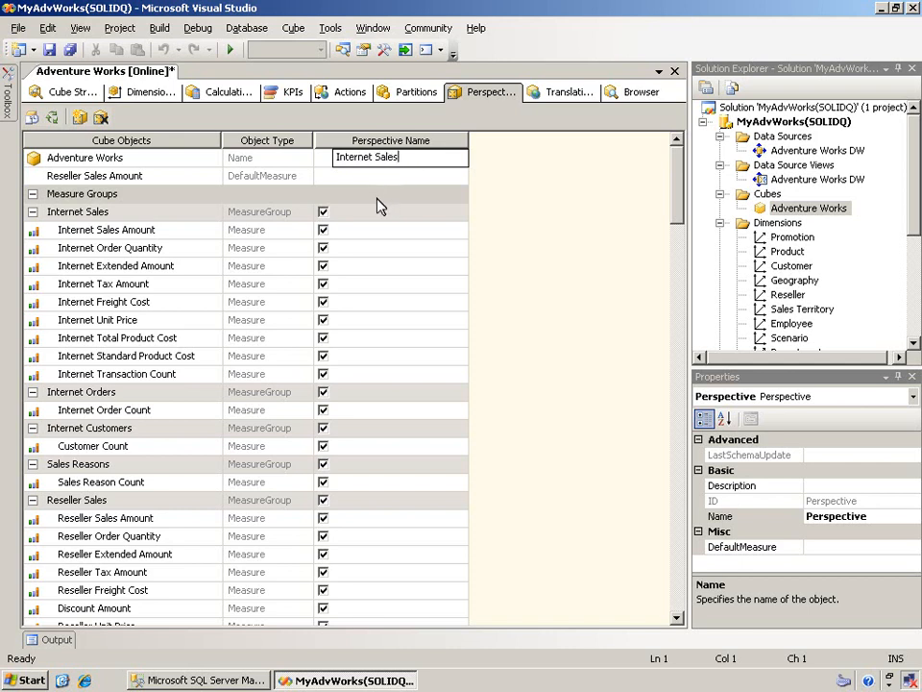
{"action": "mouse_move", "coordinate": [195, 225]}
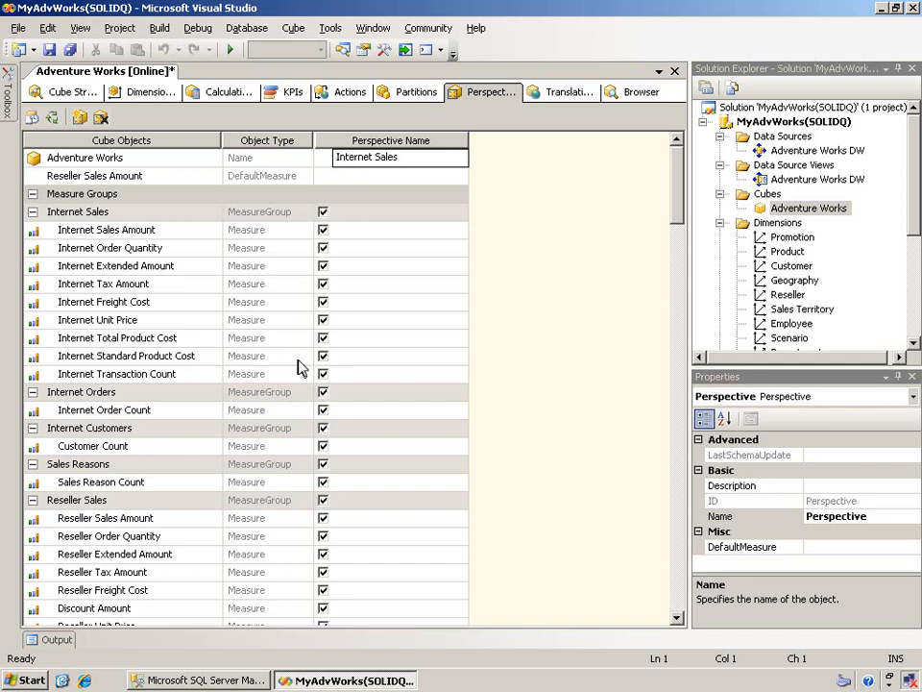
- Exclude Internet Standard Product Cost plus Reseller Sales, Reseller Orders, Sales Summary, Sales Orders, Sales Targets, Financial Reporting
{"action": "left_click", "coordinate": [323, 355]}
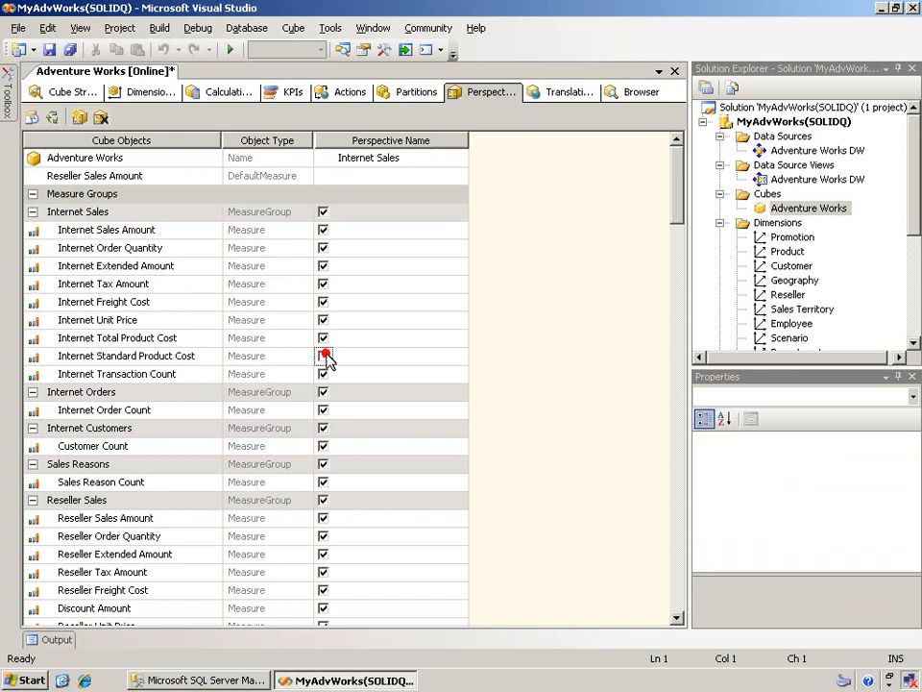
{"action": "left_click", "coordinate": [324, 356]}
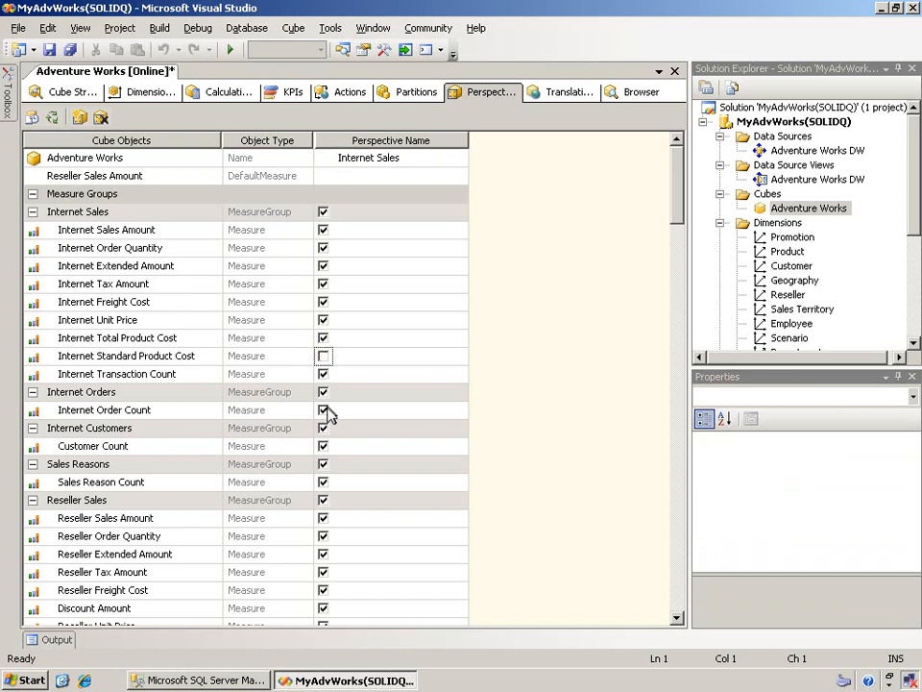
{"action": "mouse_move", "coordinate": [320, 424]}
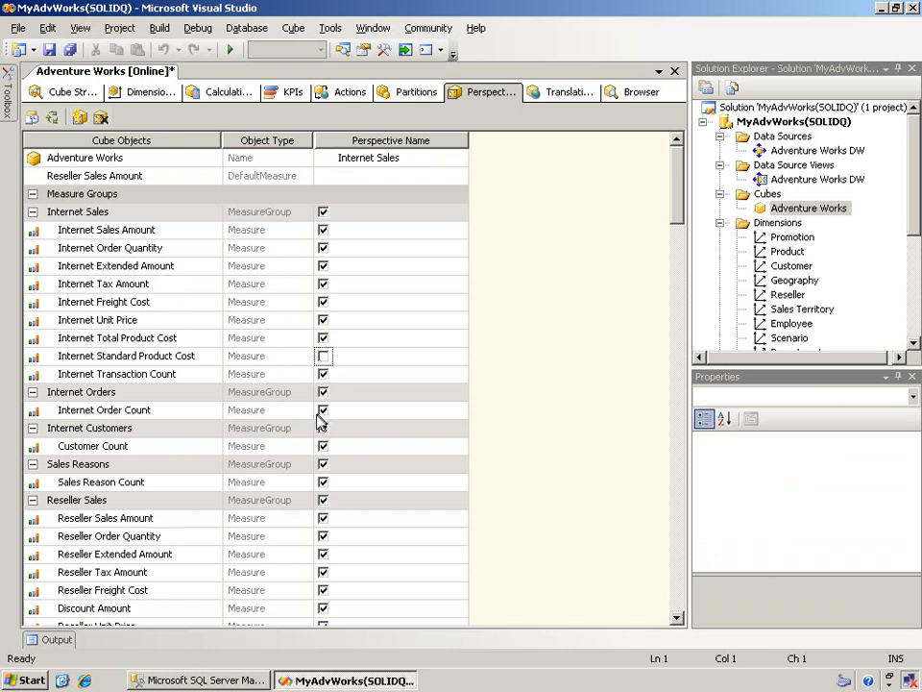
{"action": "mouse_move", "coordinate": [329, 492]}
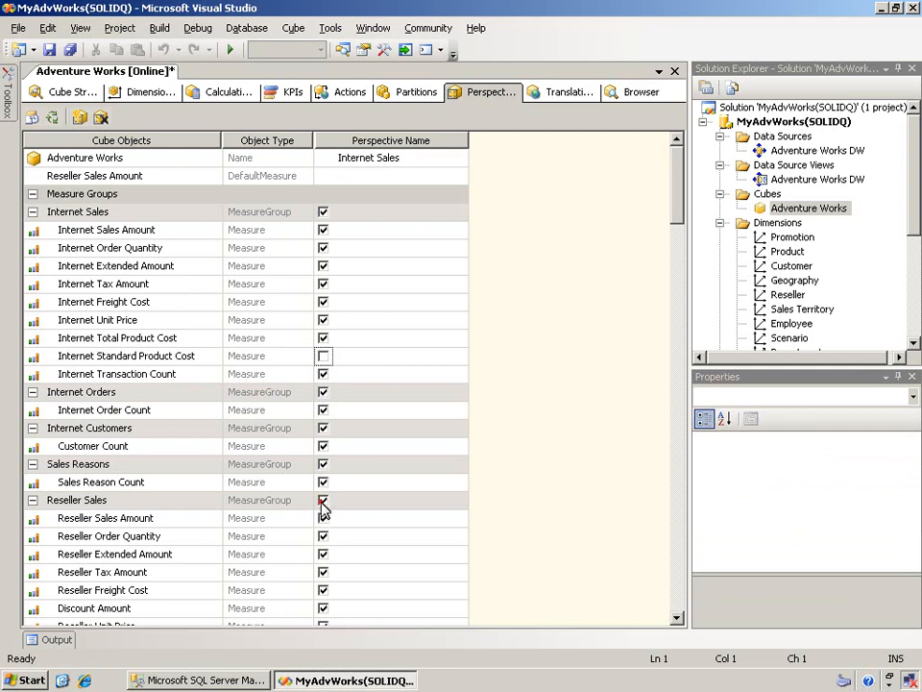
{"action": "left_click", "coordinate": [324, 500]}
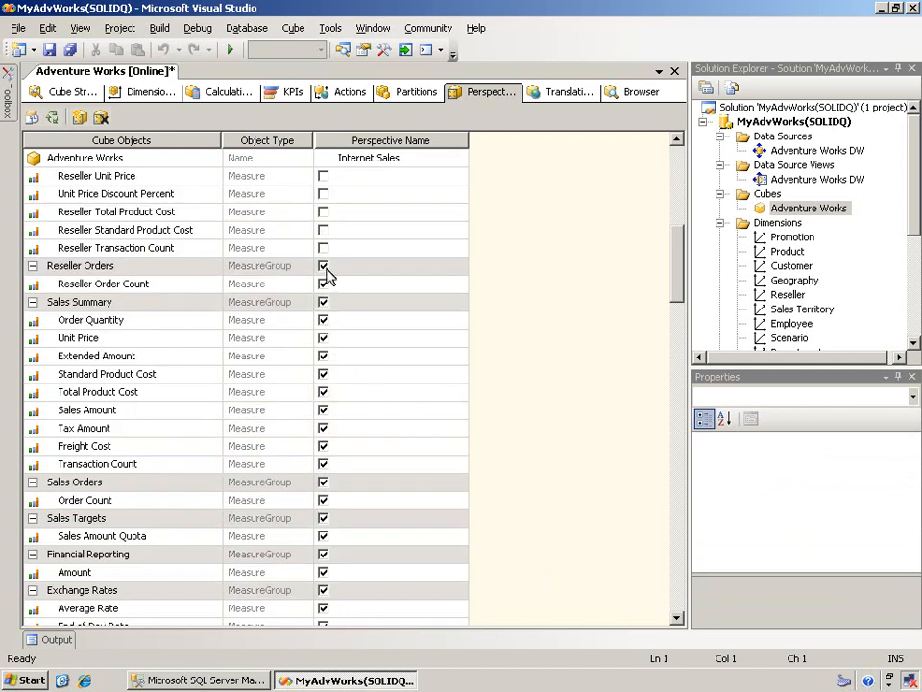
{"action": "left_click", "coordinate": [324, 266]}
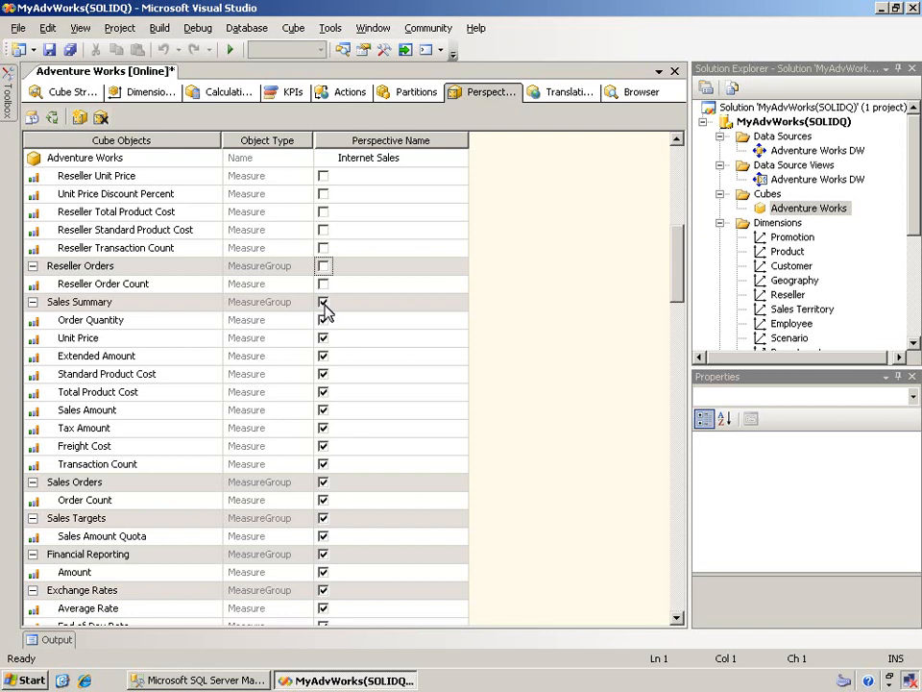
{"action": "left_click", "coordinate": [323, 301]}
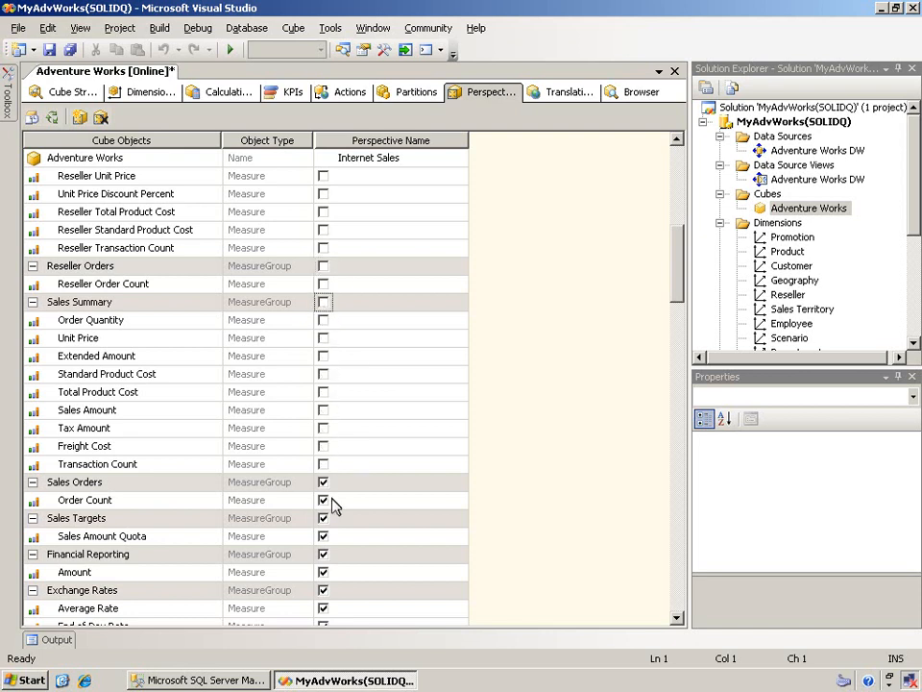
{"action": "left_click", "coordinate": [324, 481]}
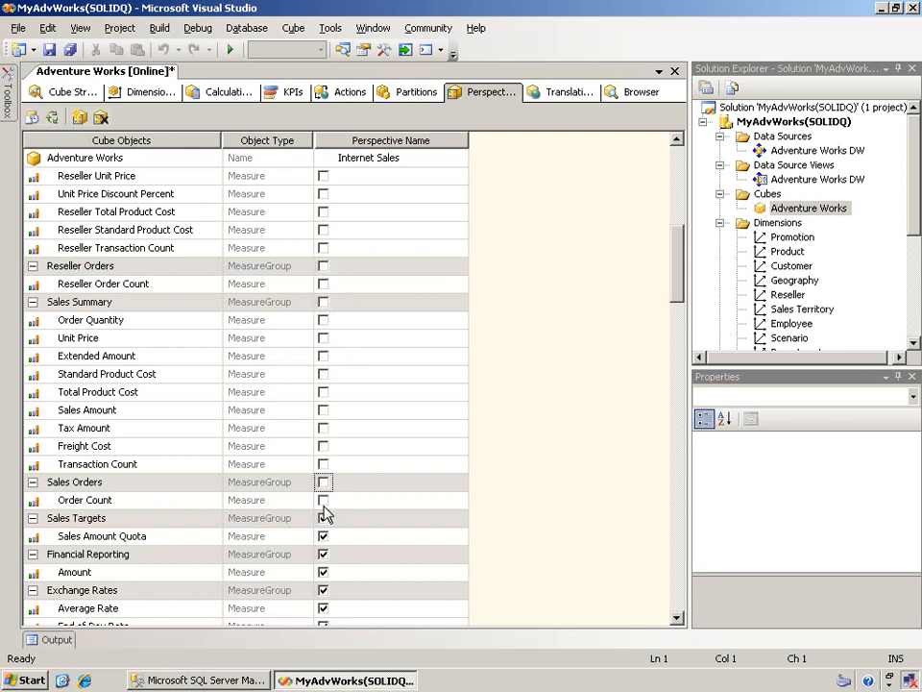
{"action": "left_click", "coordinate": [323, 536]}
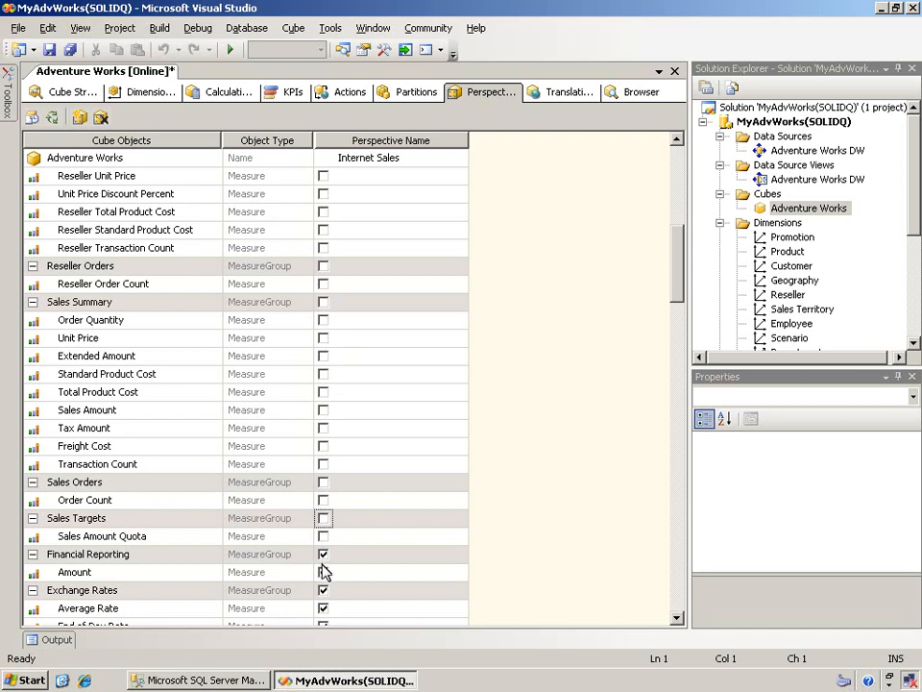
{"action": "left_click", "coordinate": [322, 553]}
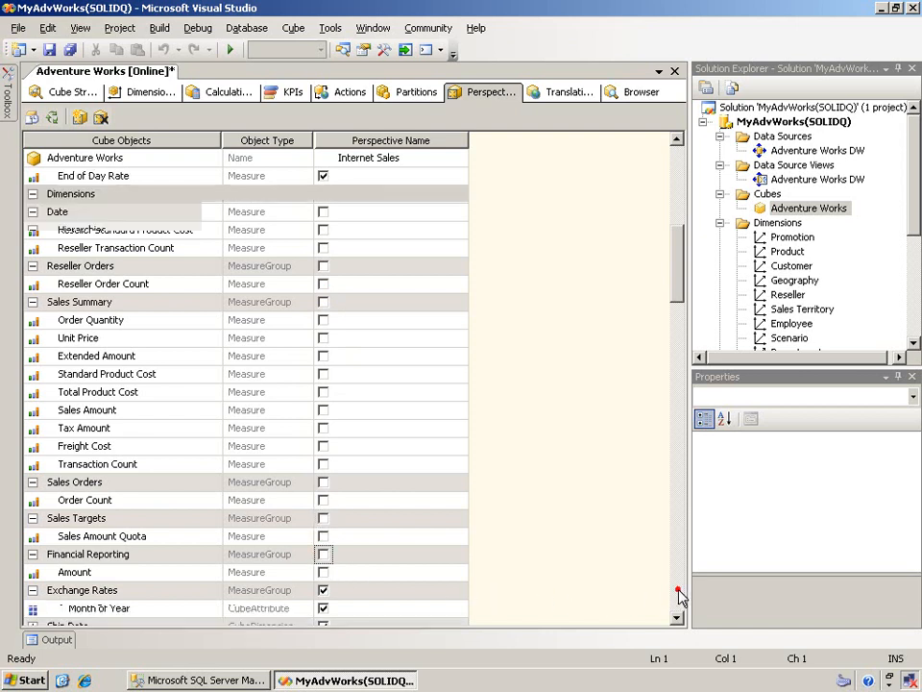
- Exclude the Reseller and Reseller Sales Order Details dimensions from the perspective
{"action": "left_click", "coordinate": [33, 212]}
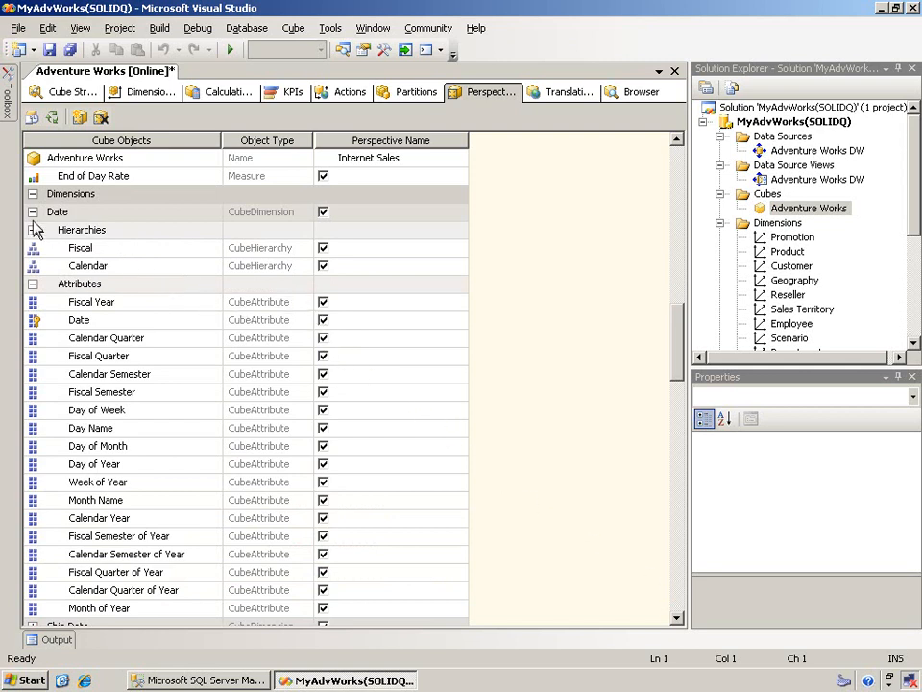
{"action": "left_click", "coordinate": [33, 212]}
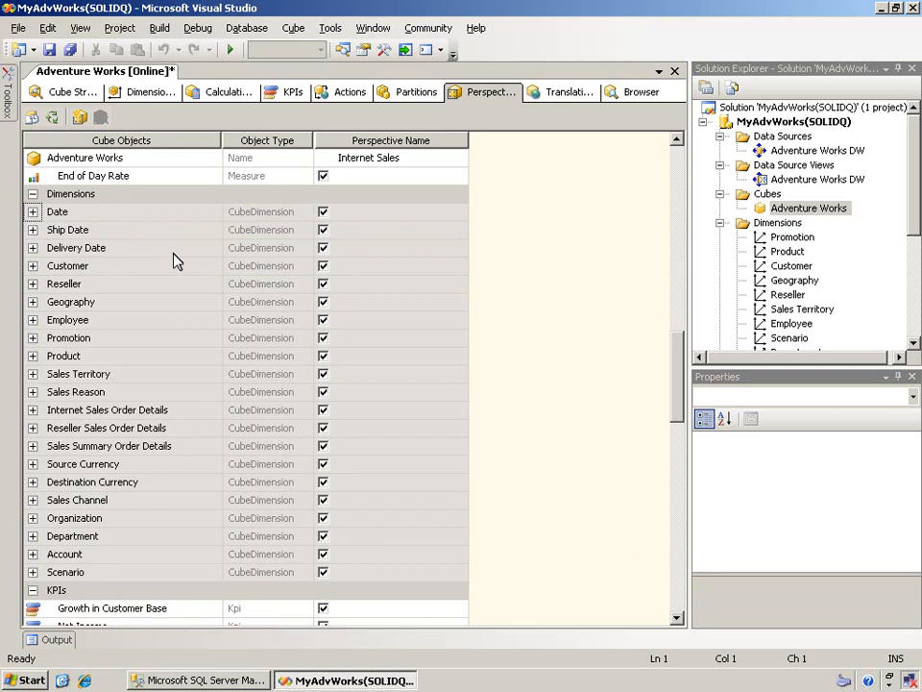
{"action": "left_click", "coordinate": [323, 283]}
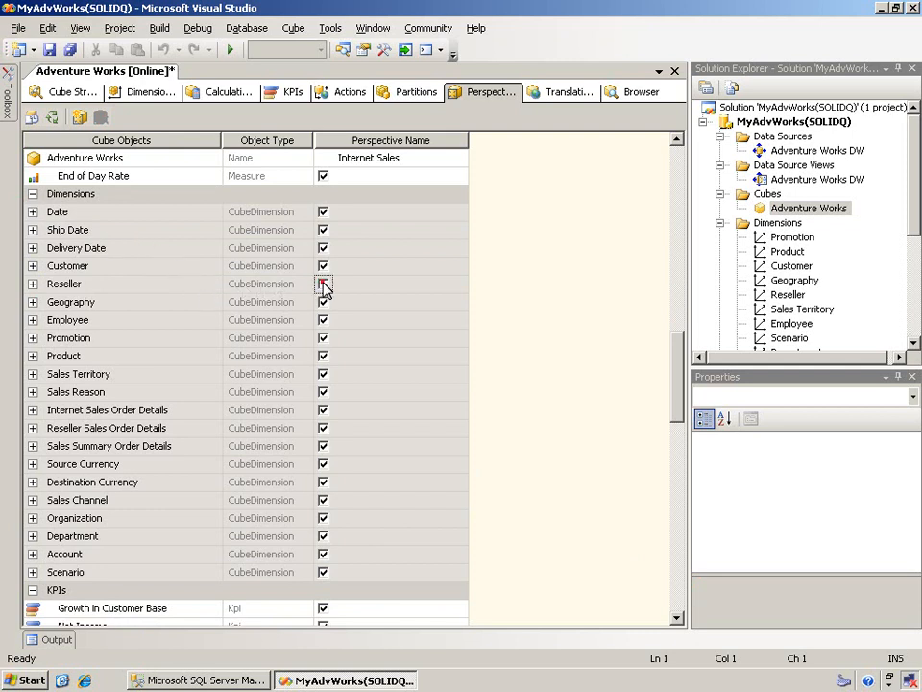
{"action": "left_click", "coordinate": [323, 284]}
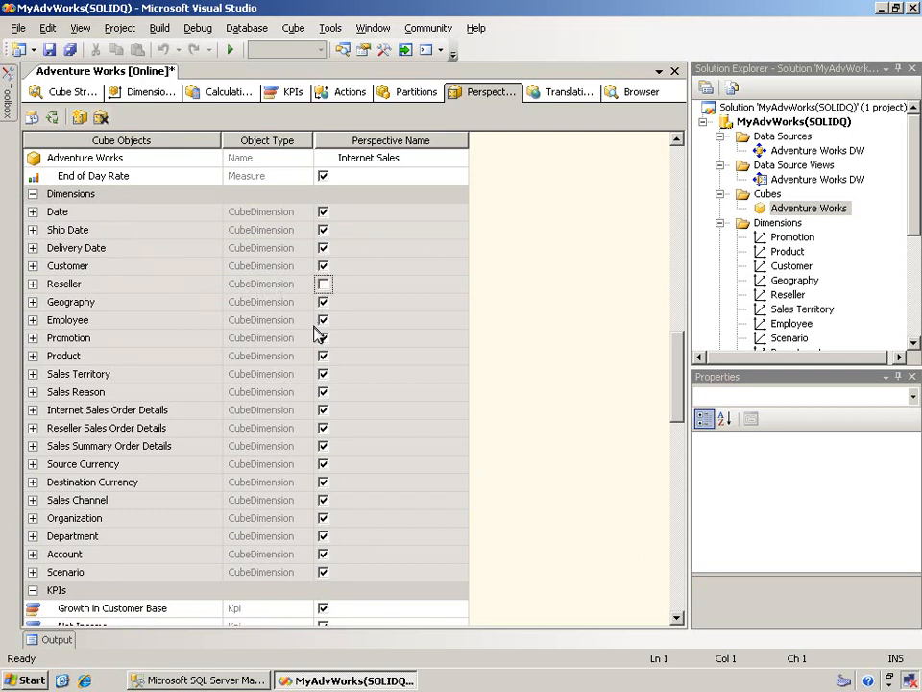
{"action": "mouse_move", "coordinate": [317, 401]}
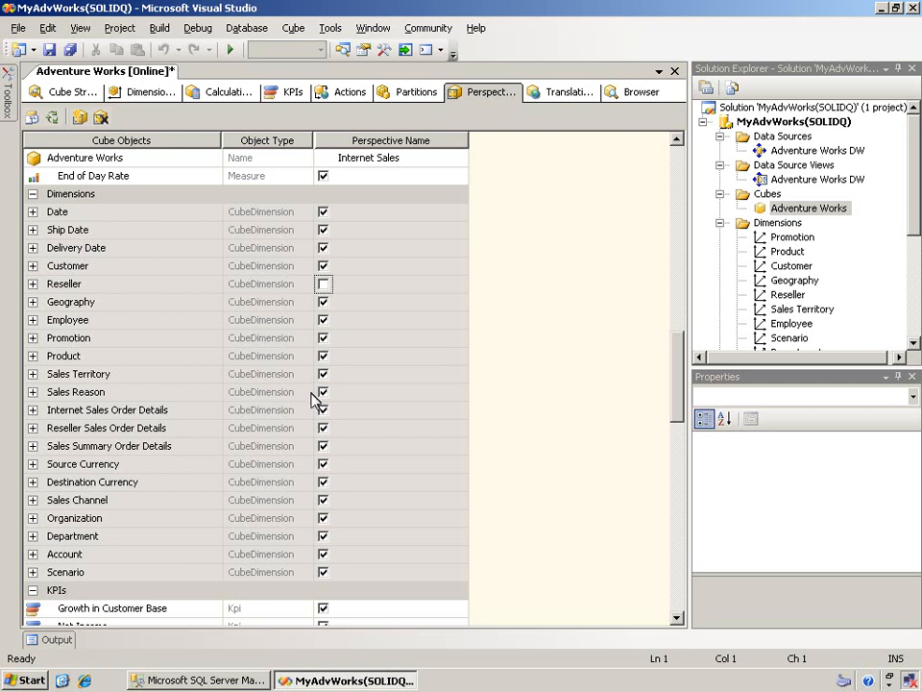
{"action": "left_click", "coordinate": [323, 428]}
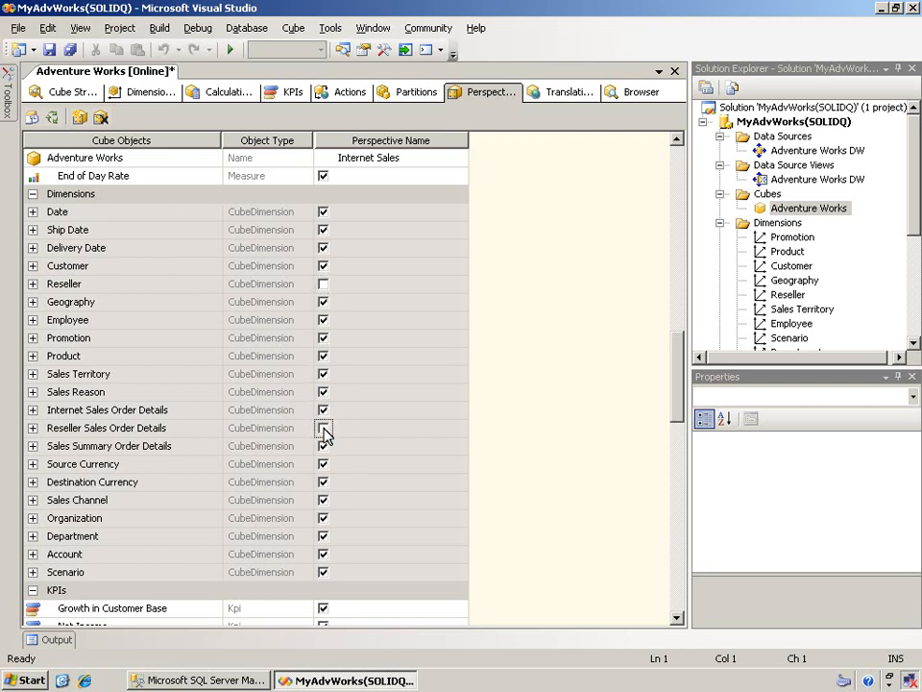
{"action": "left_click", "coordinate": [323, 428]}
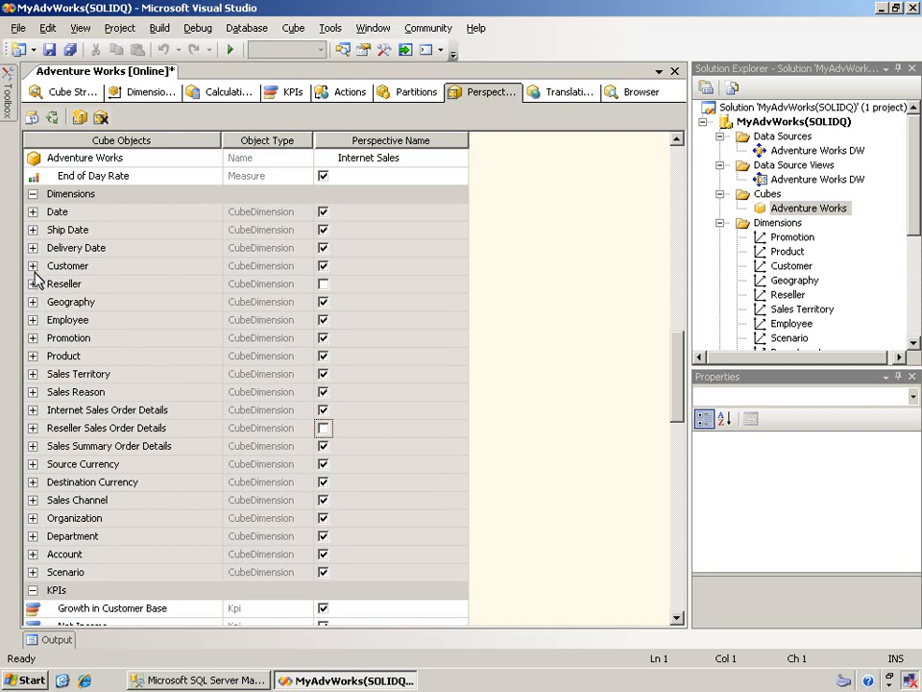
{"action": "left_click", "coordinate": [33, 265]}
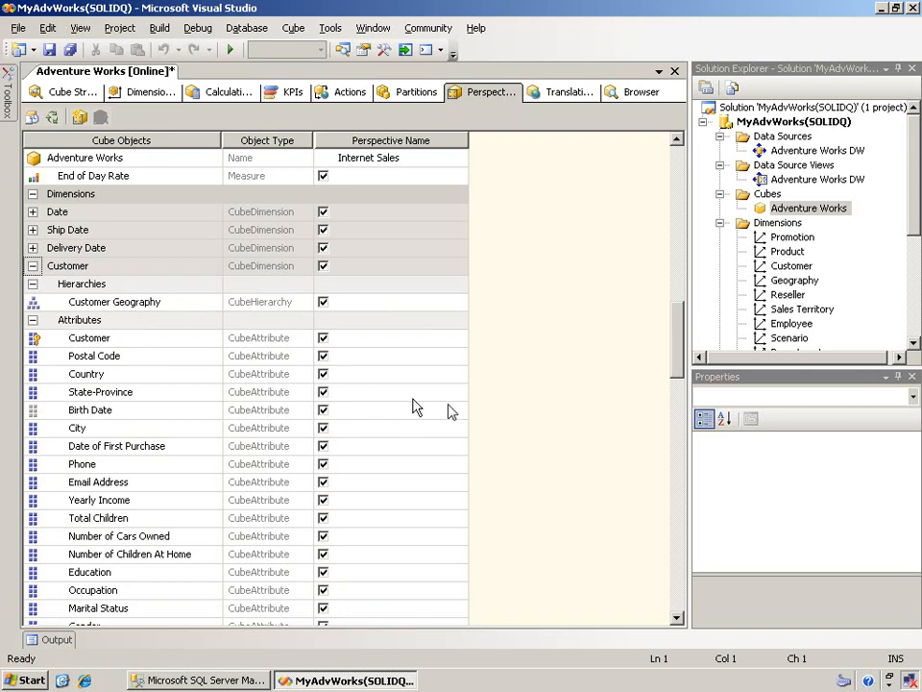
{"action": "mouse_move", "coordinate": [332, 511]}
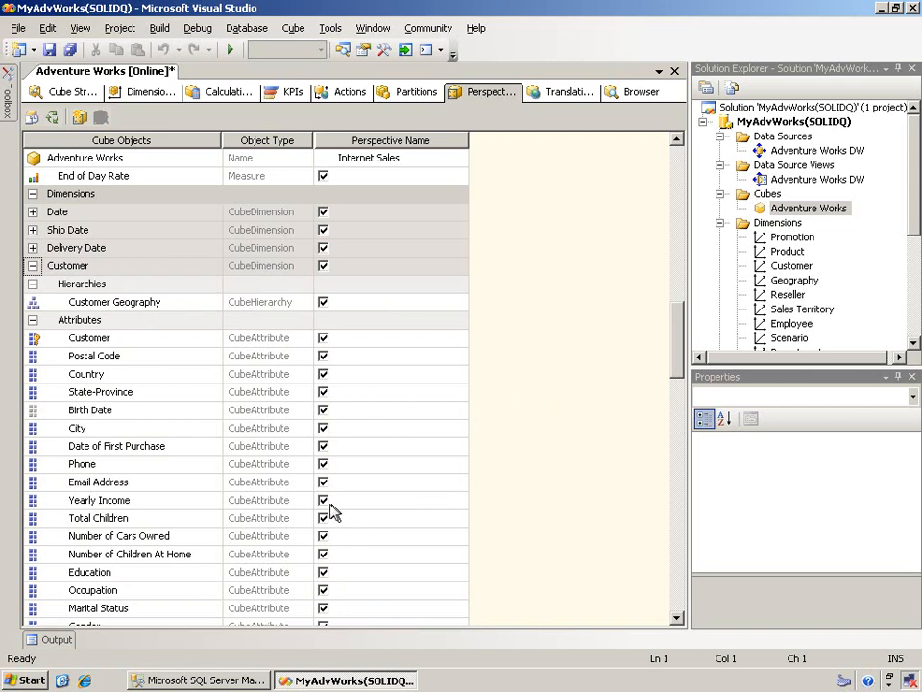
{"action": "left_click", "coordinate": [323, 500]}
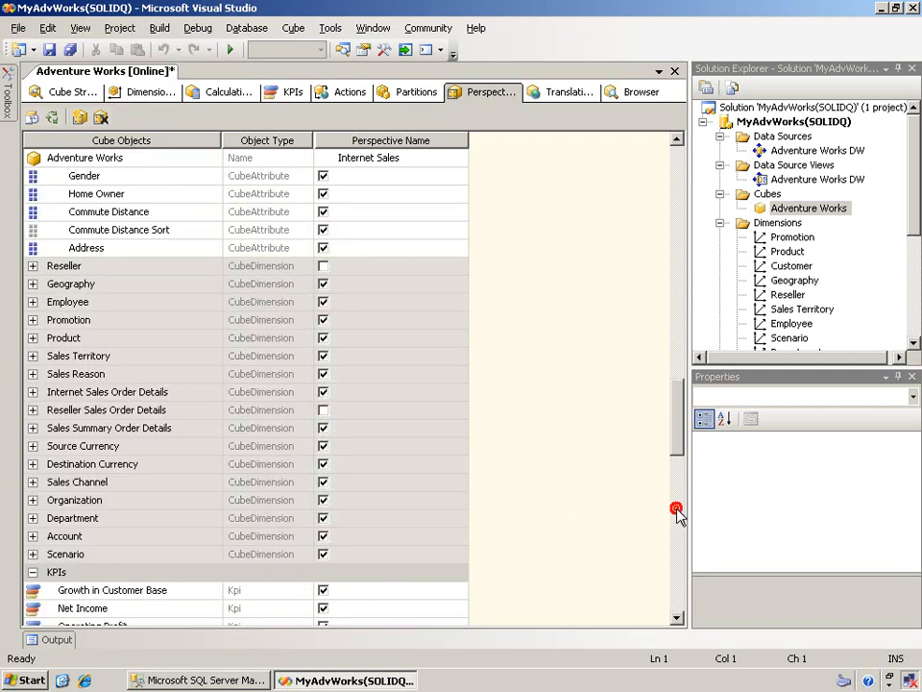
{"action": "mouse_move", "coordinate": [677, 507]}
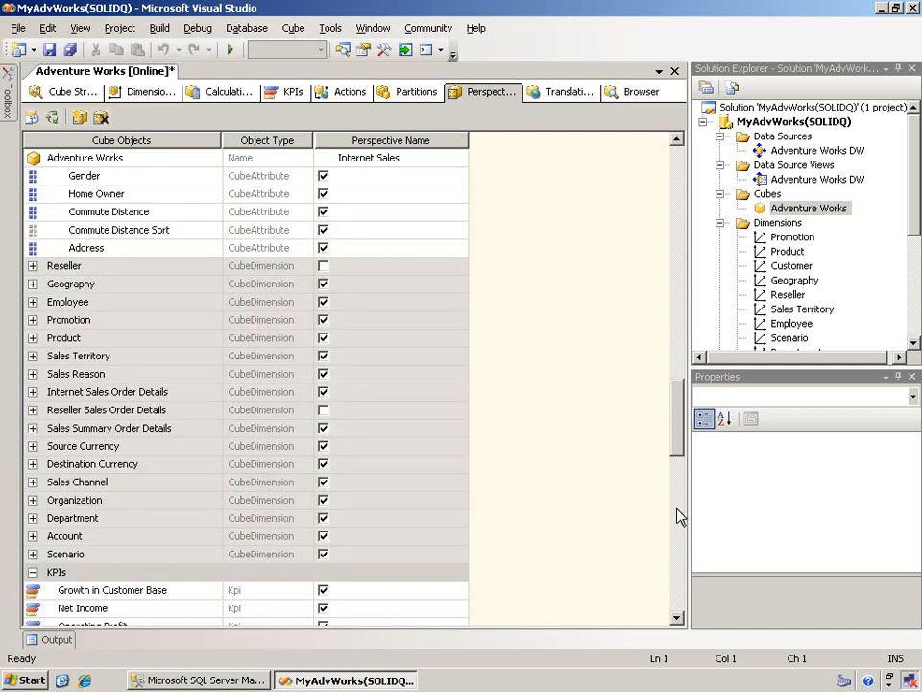
- Uncheck the Product Gross Profit Margin KPI, Reseller Average Unit Price and Reseller Average Sales Amount
{"action": "scroll", "scroll_direction": "down", "scroll_amount": 3}
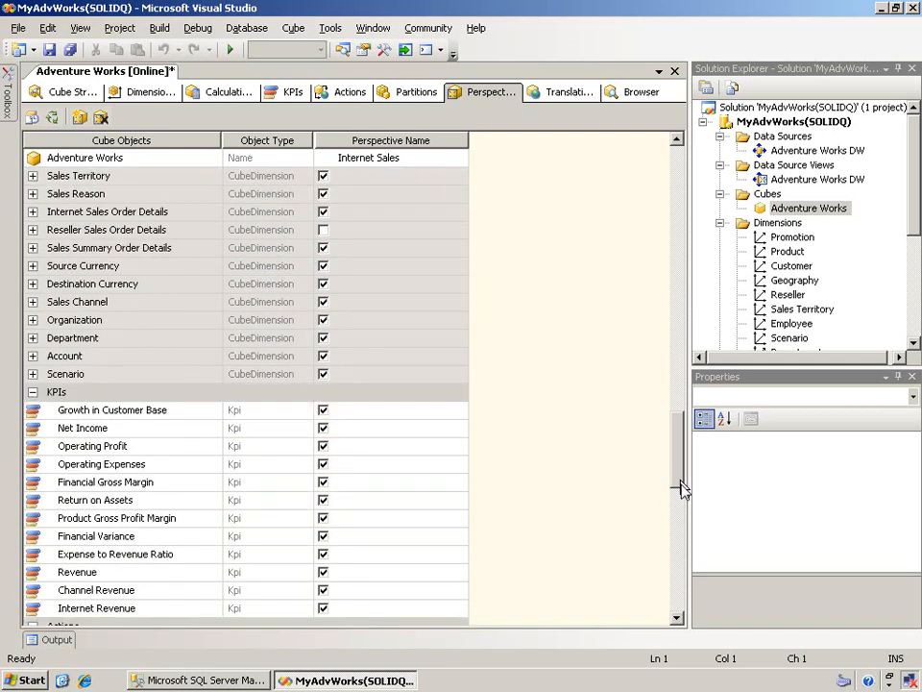
{"action": "scroll", "scroll_direction": "down", "scroll_amount": 3}
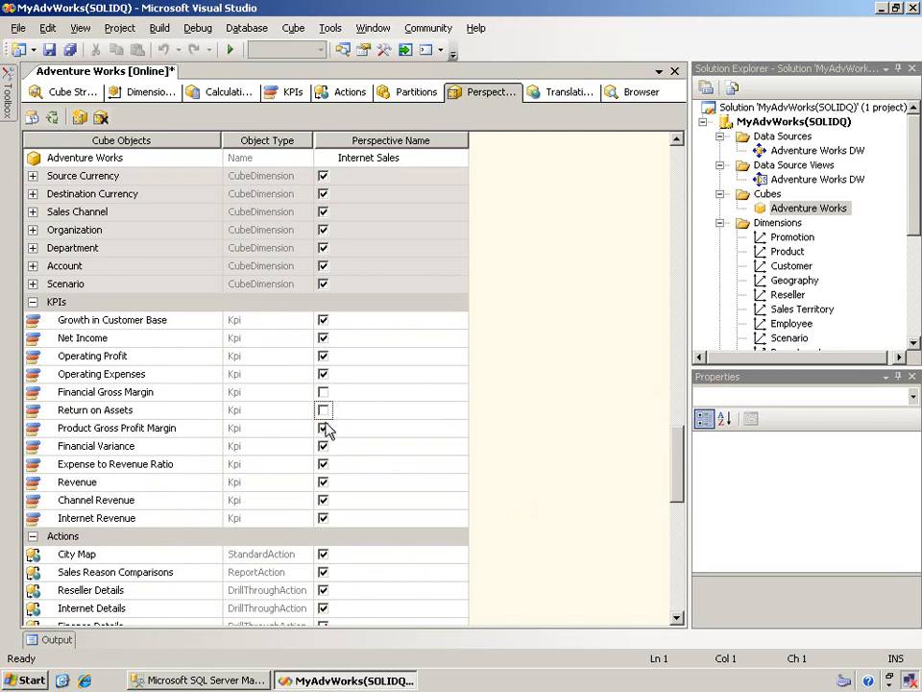
{"action": "left_click", "coordinate": [323, 427]}
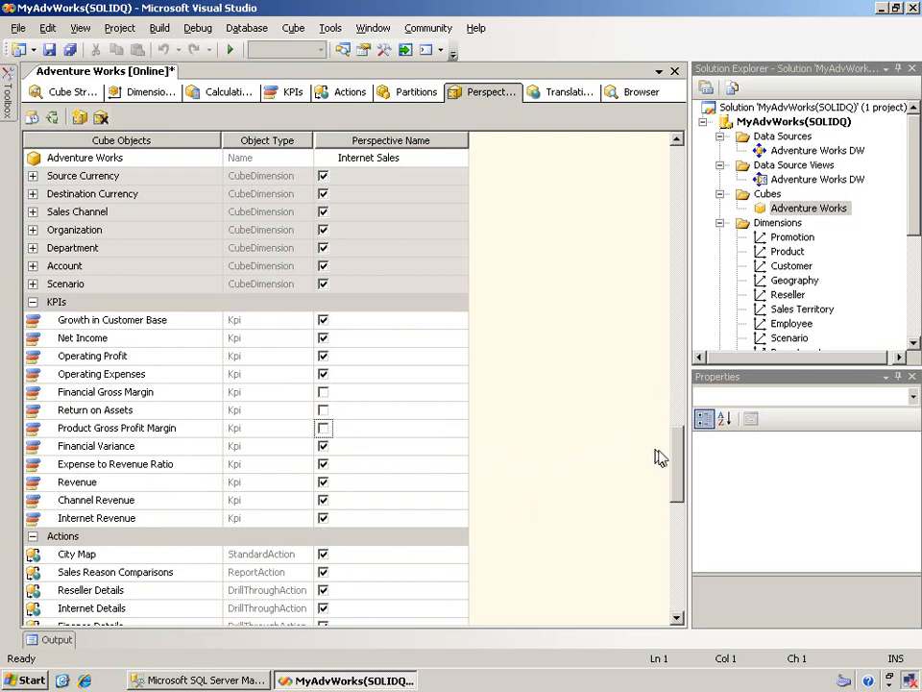
{"action": "scroll", "scroll_direction": "down", "scroll_amount": 3}
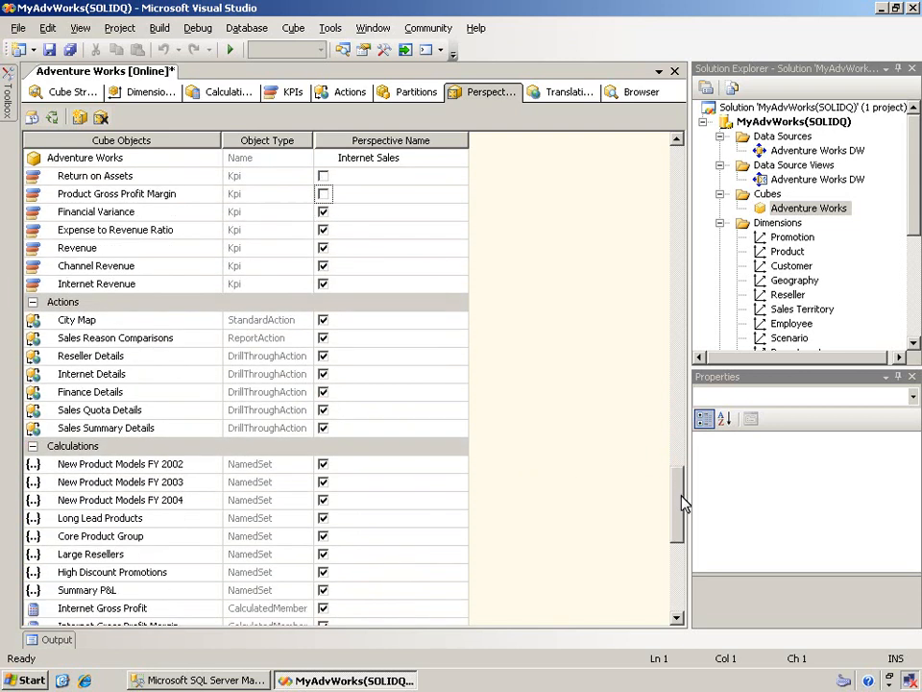
{"action": "scroll", "scroll_direction": "down", "scroll_amount": 3}
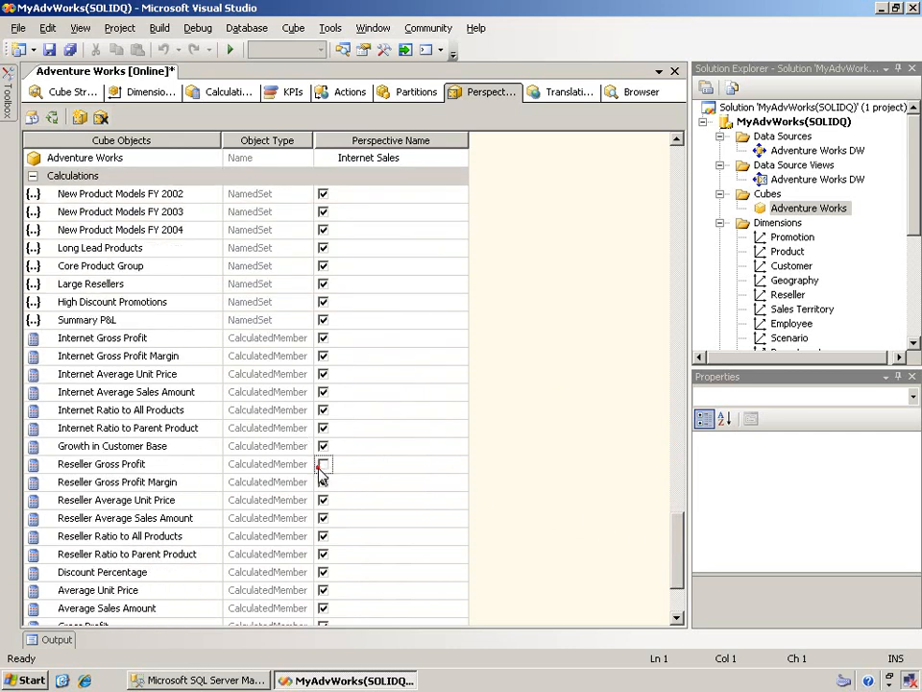
{"action": "left_click", "coordinate": [324, 463]}
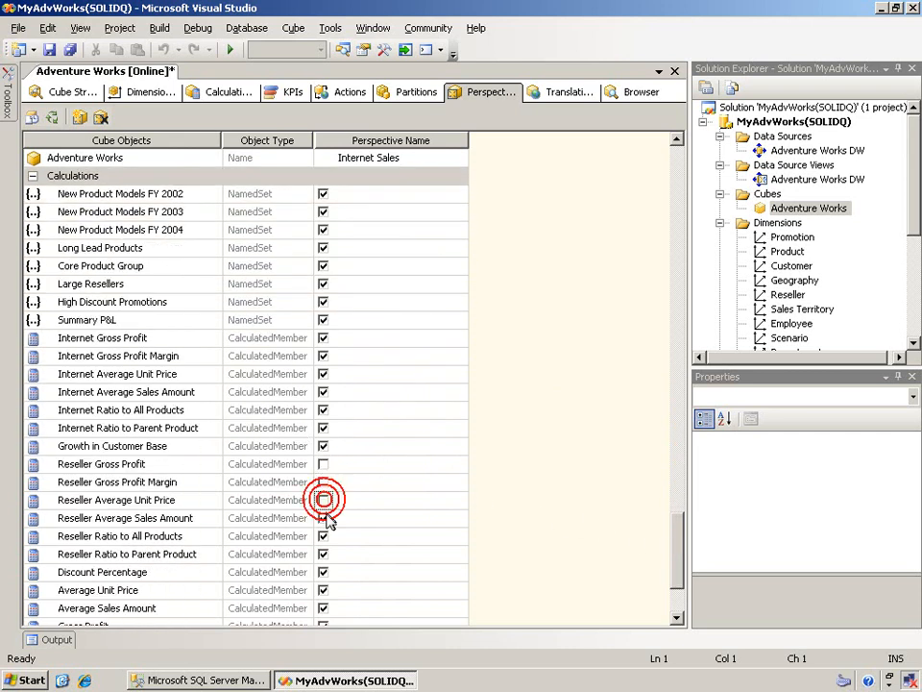
{"action": "left_click", "coordinate": [324, 499]}
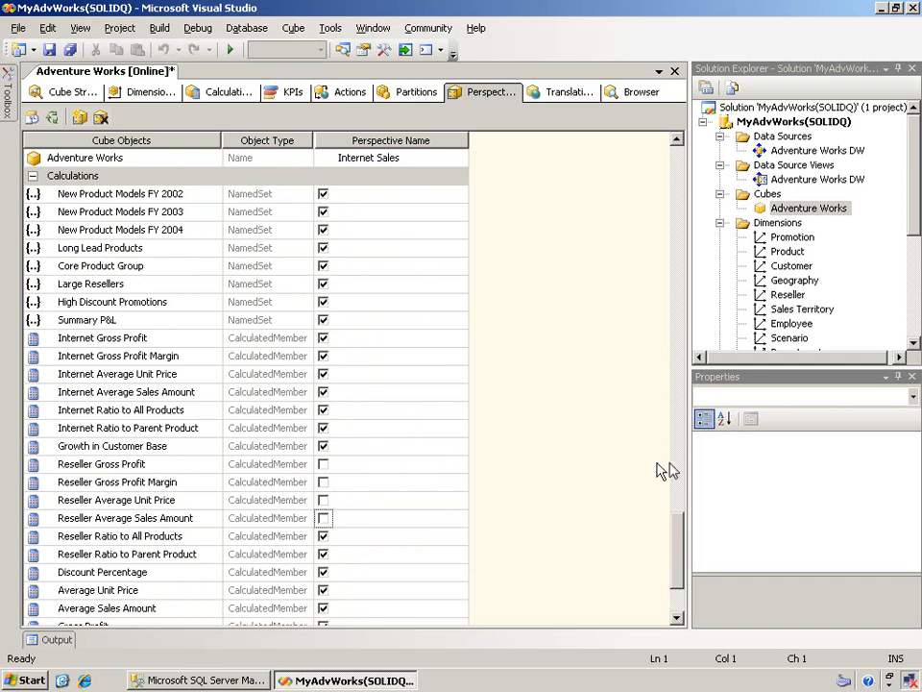
{"action": "scroll", "scroll_direction": "down", "scroll_amount": 3}
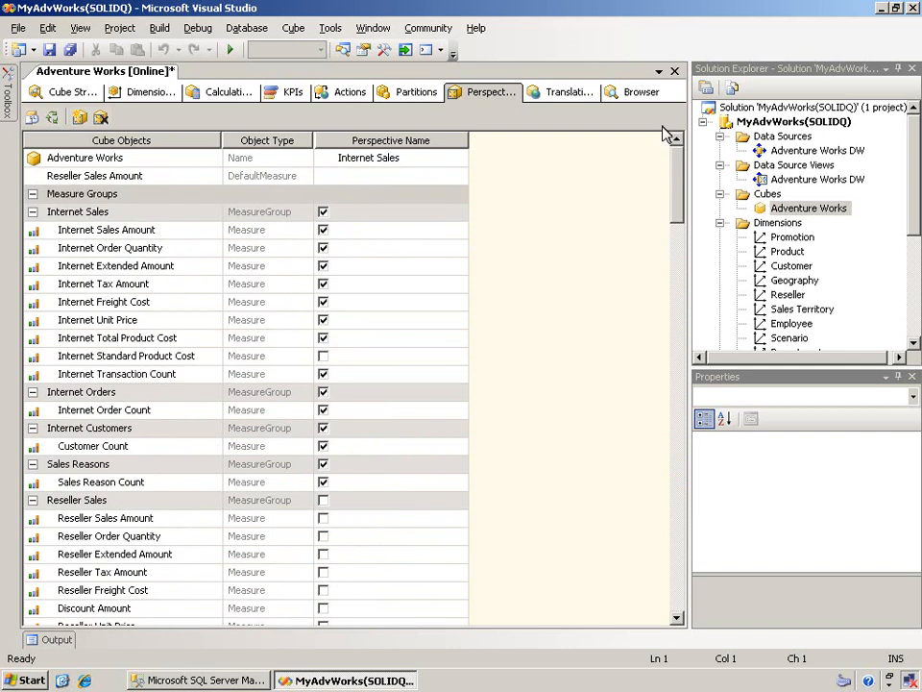
{"action": "mouse_move", "coordinate": [521, 208]}
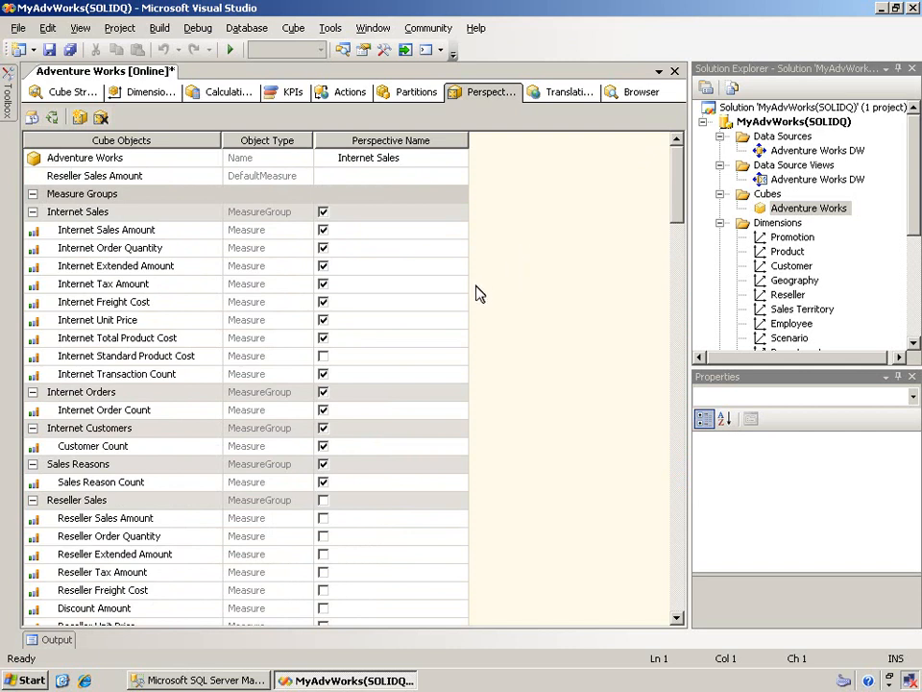
{"action": "mouse_move", "coordinate": [508, 295]}
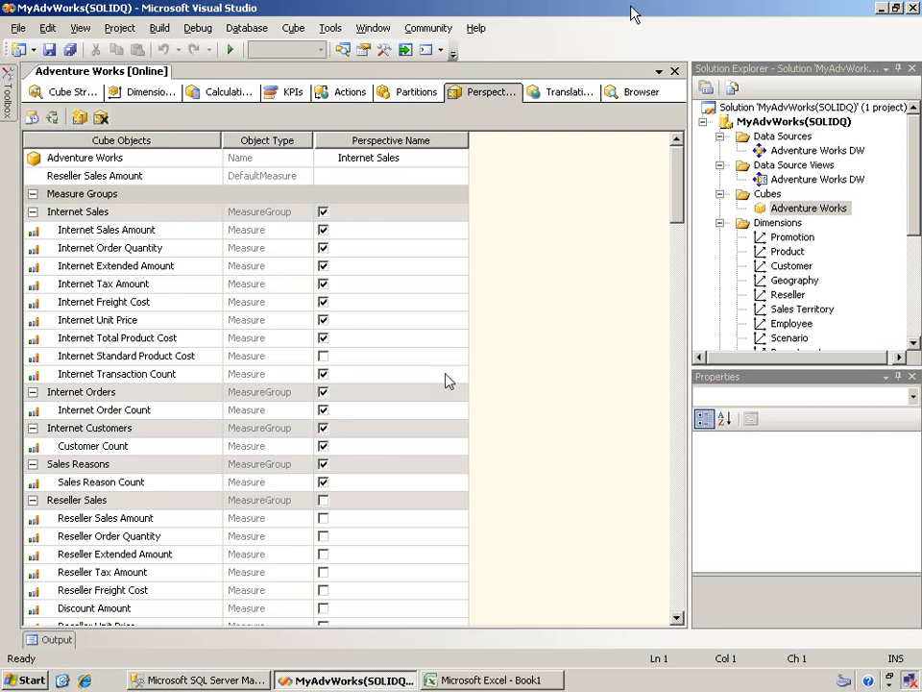
{"action": "mouse_move", "coordinate": [437, 449]}
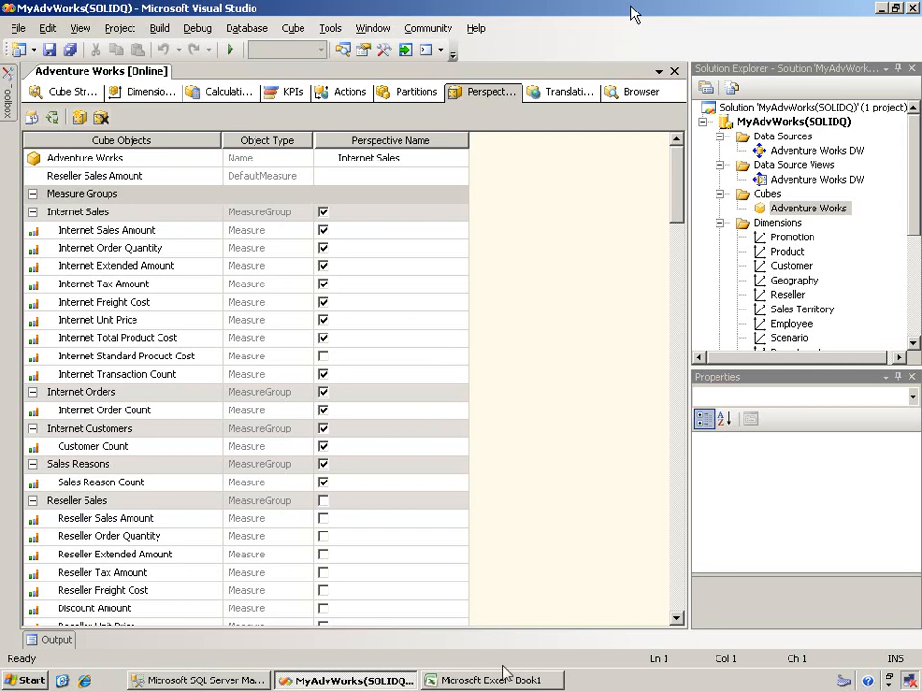
- Connect Excel to the MyAdvWorks database's Internet Sales perspective via the Data Connection Wizard
{"action": "left_click", "coordinate": [492, 680]}
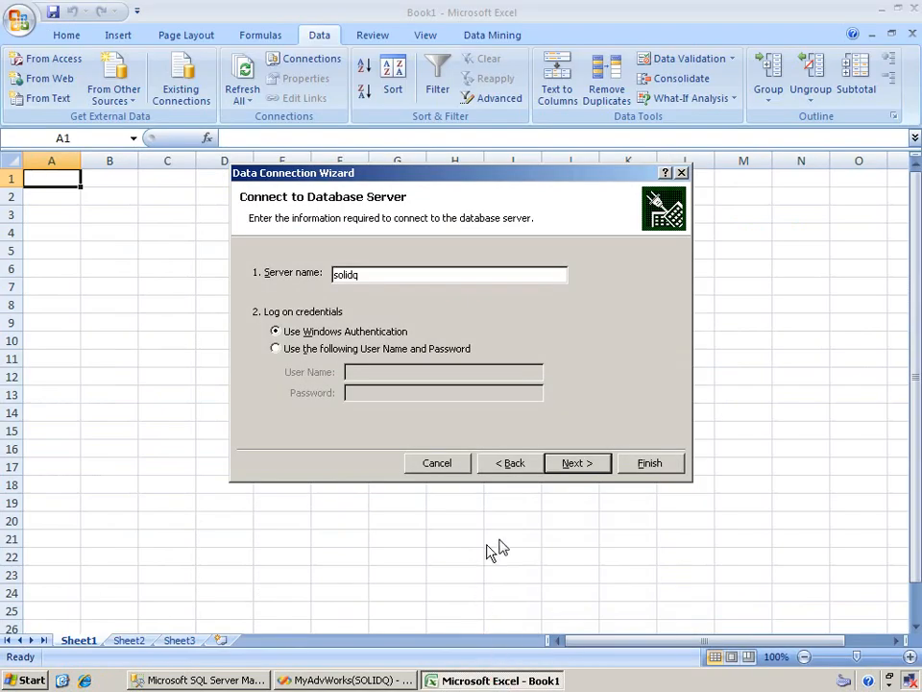
{"action": "left_click", "coordinate": [578, 462]}
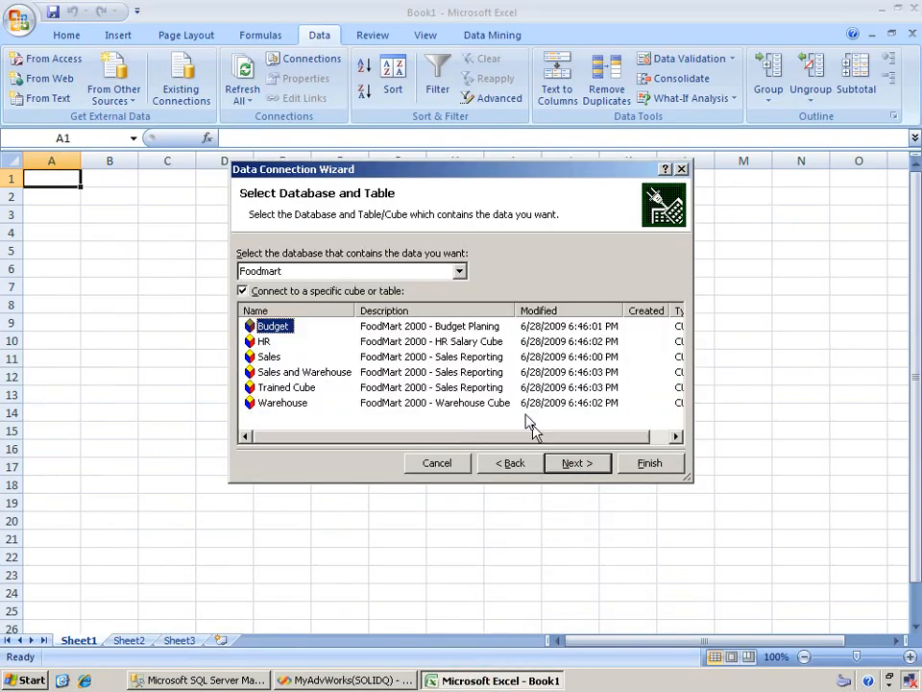
{"action": "left_click", "coordinate": [460, 270]}
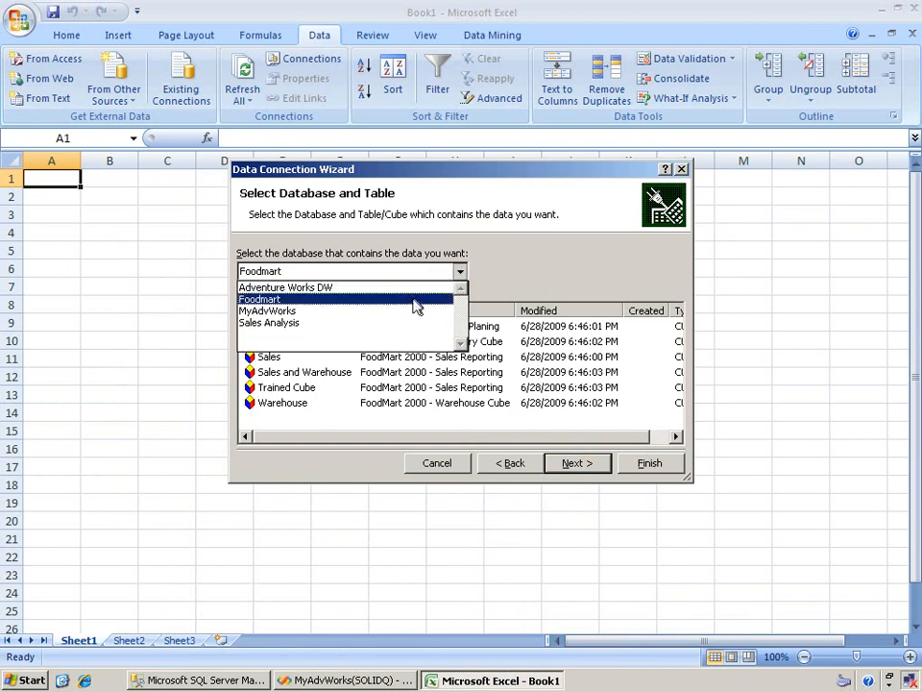
{"action": "left_click", "coordinate": [260, 299]}
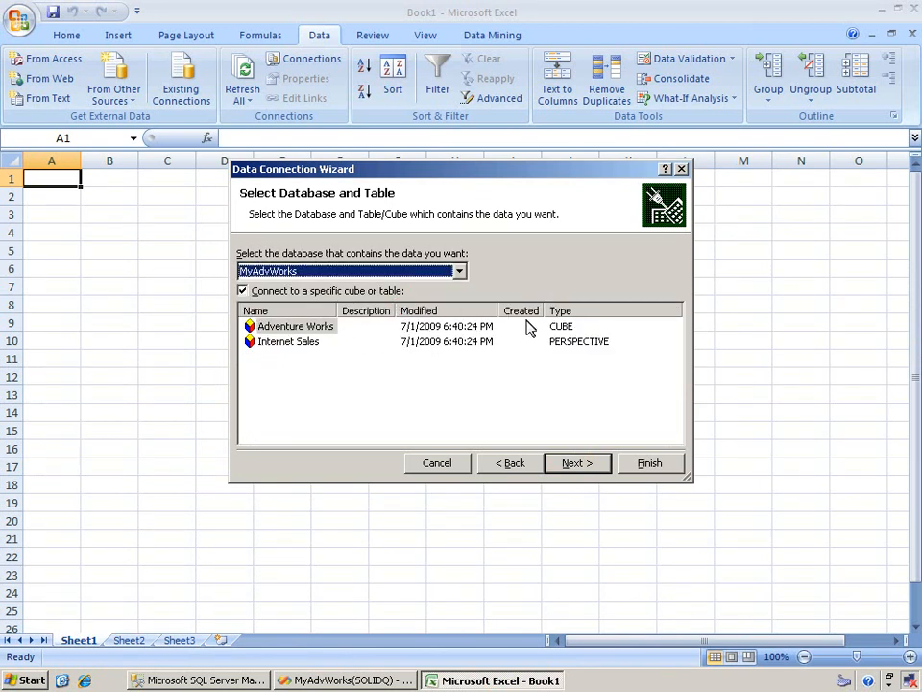
{"action": "mouse_move", "coordinate": [315, 345]}
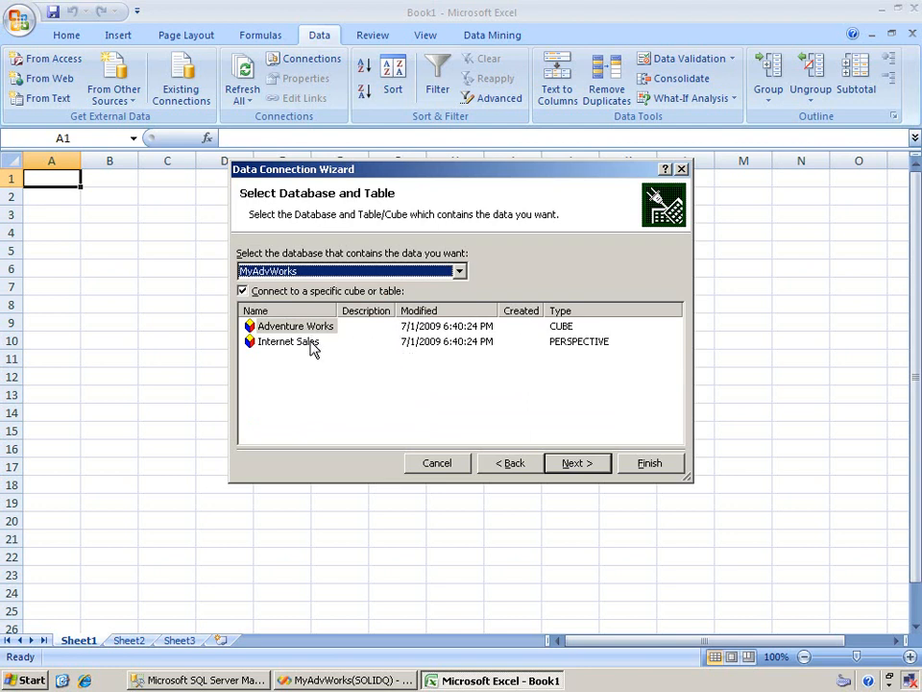
{"action": "left_click", "coordinate": [288, 341]}
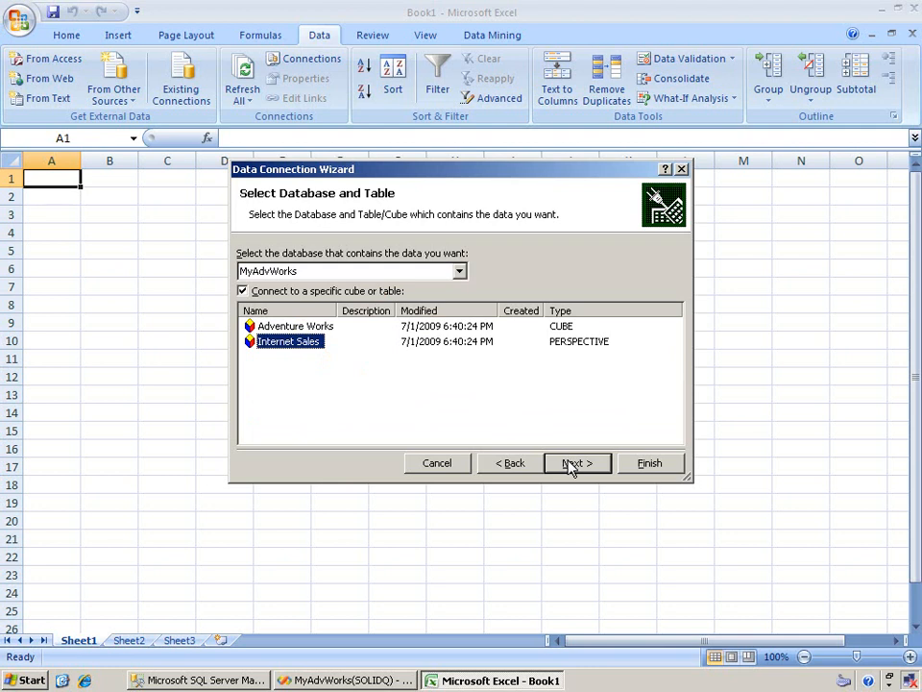
{"action": "left_click", "coordinate": [575, 463]}
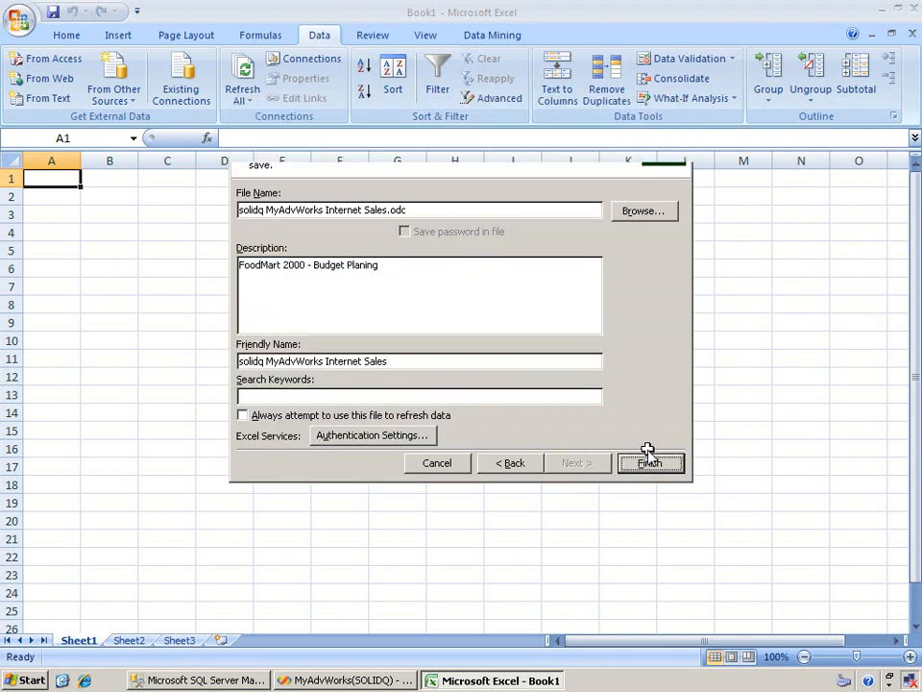
{"action": "left_click", "coordinate": [650, 462]}
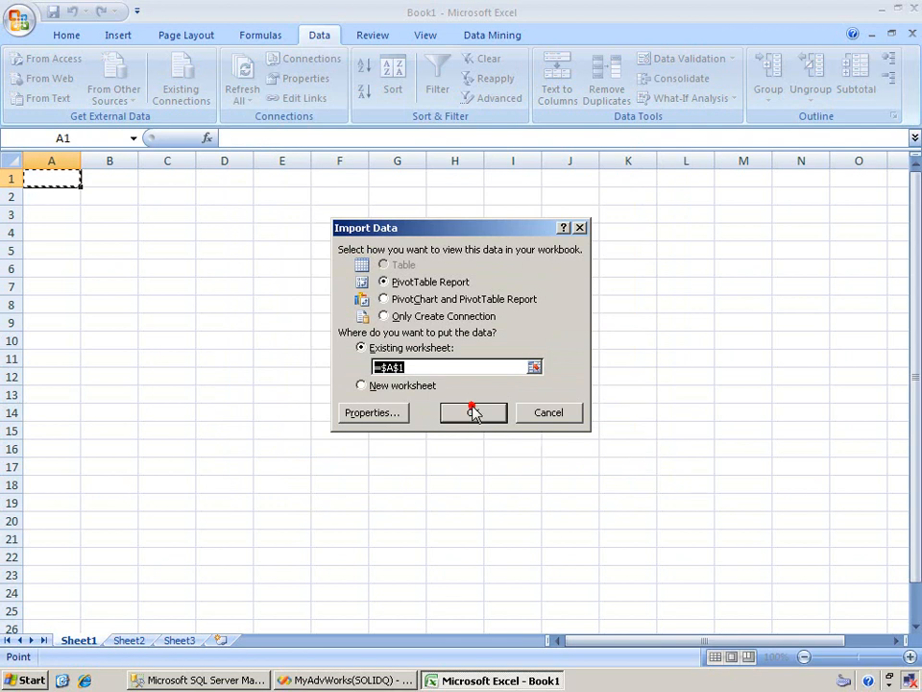
- Create a PivotTable report at A1 from the Internet Sales connection
{"action": "left_click", "coordinate": [472, 412]}
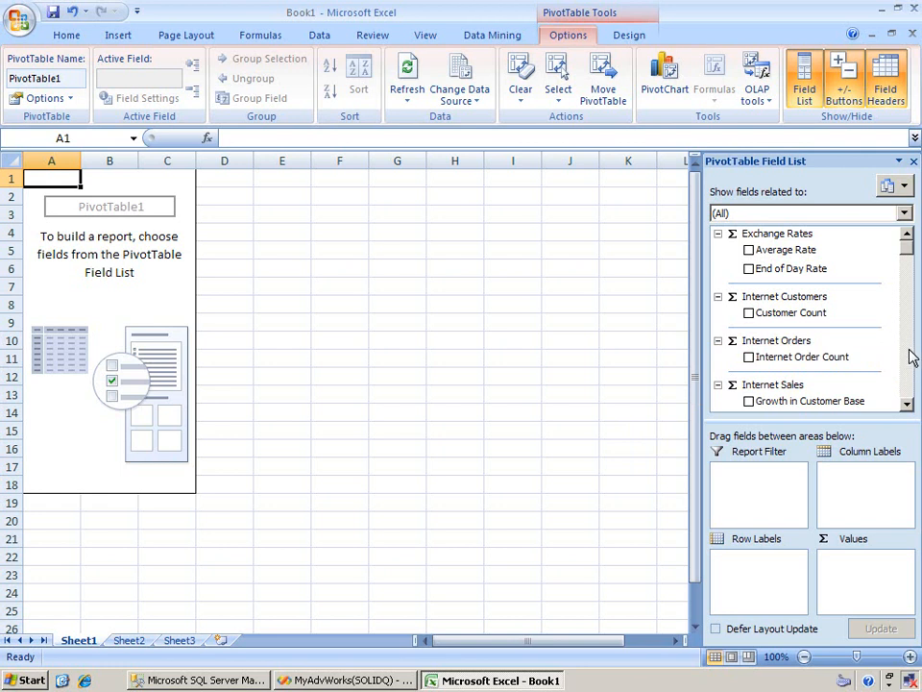
{"action": "scroll", "scroll_direction": "down", "scroll_amount": 3}
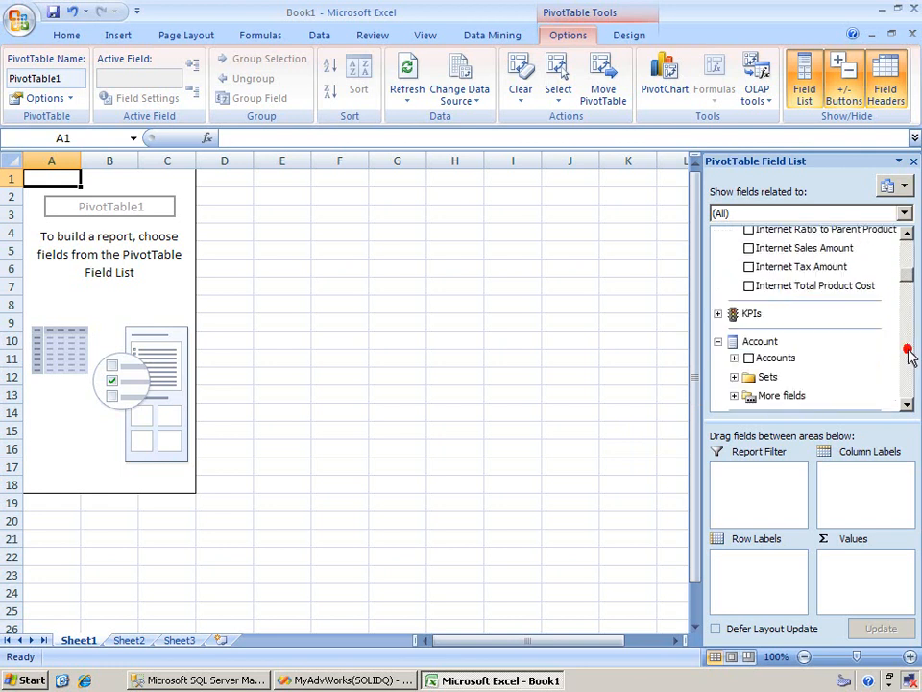
{"action": "scroll", "scroll_direction": "up", "scroll_amount": 3}
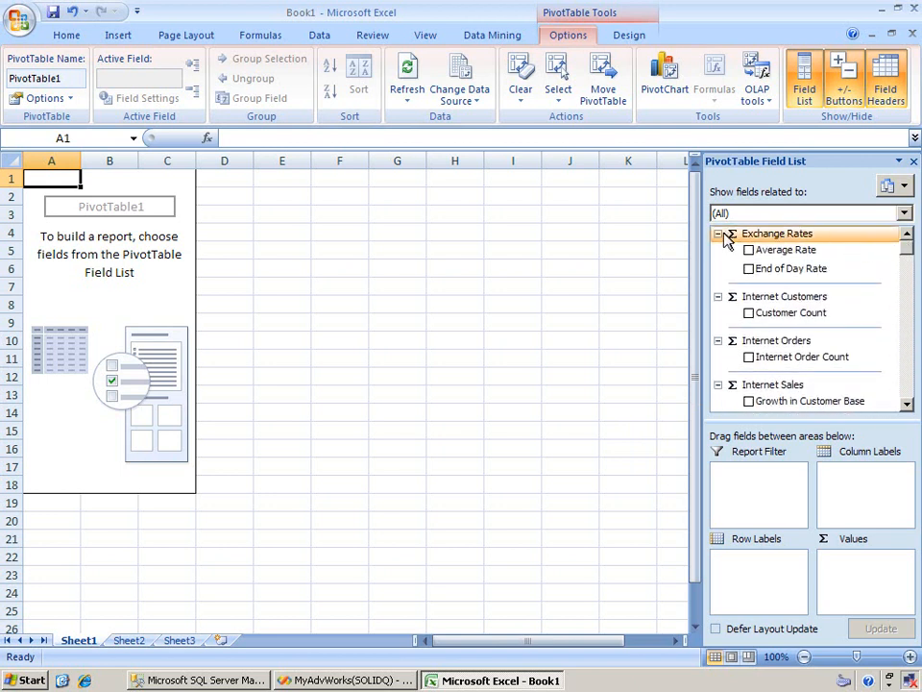
- Collapse the Exchange Rates and Internet Customers measure groups, leaving Internet Sales expanded
{"action": "left_click", "coordinate": [719, 233]}
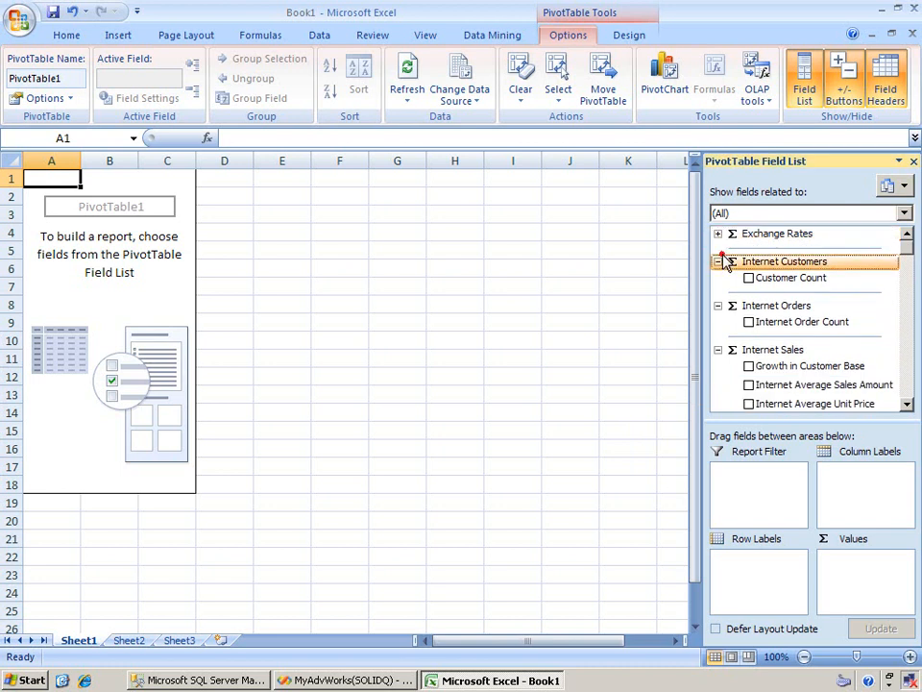
{"action": "left_click", "coordinate": [719, 260]}
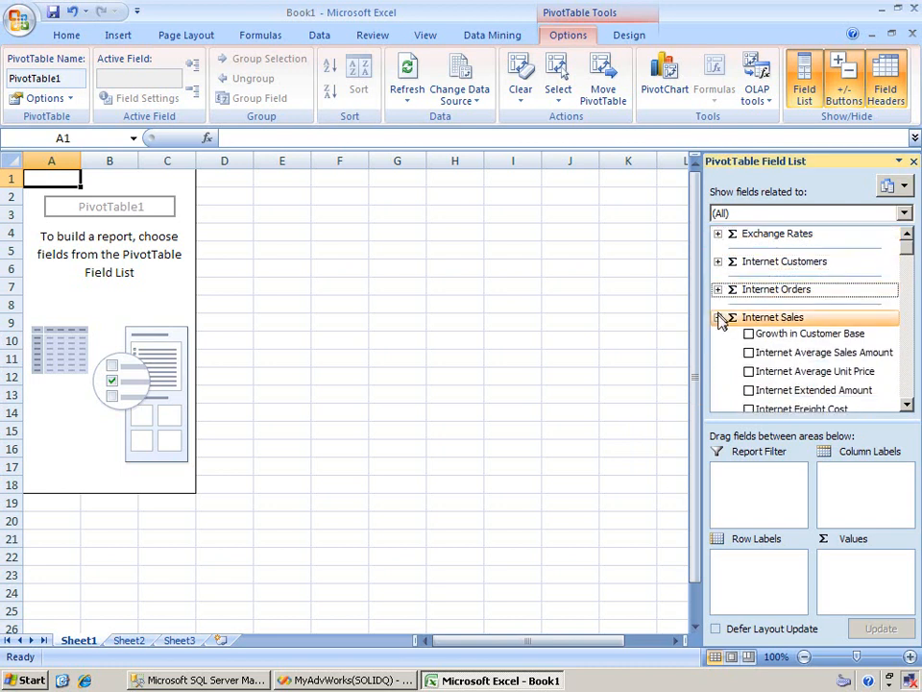
{"action": "left_click", "coordinate": [719, 317]}
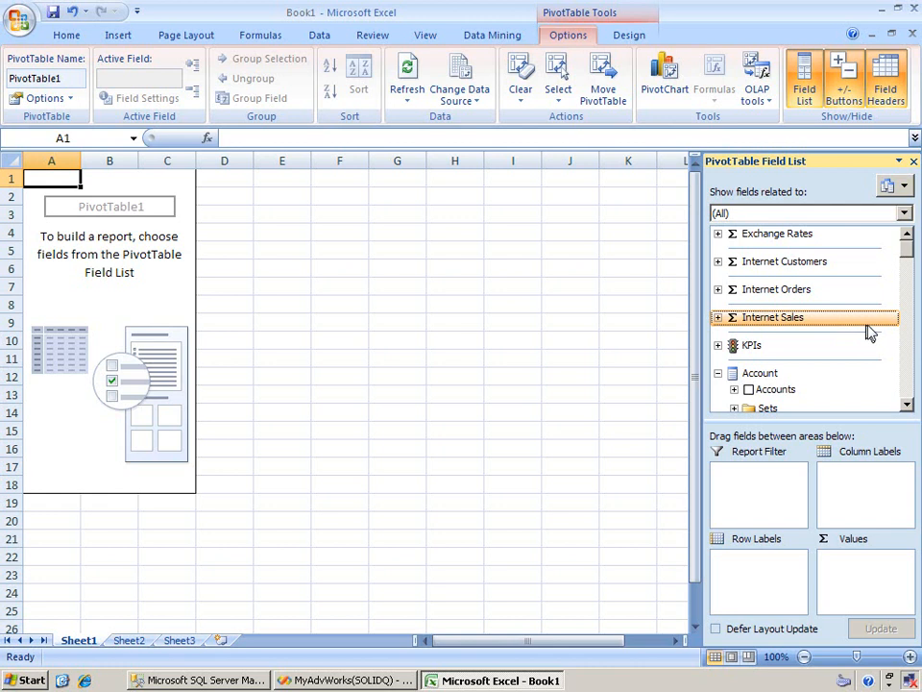
{"action": "mouse_move", "coordinate": [580, 317]}
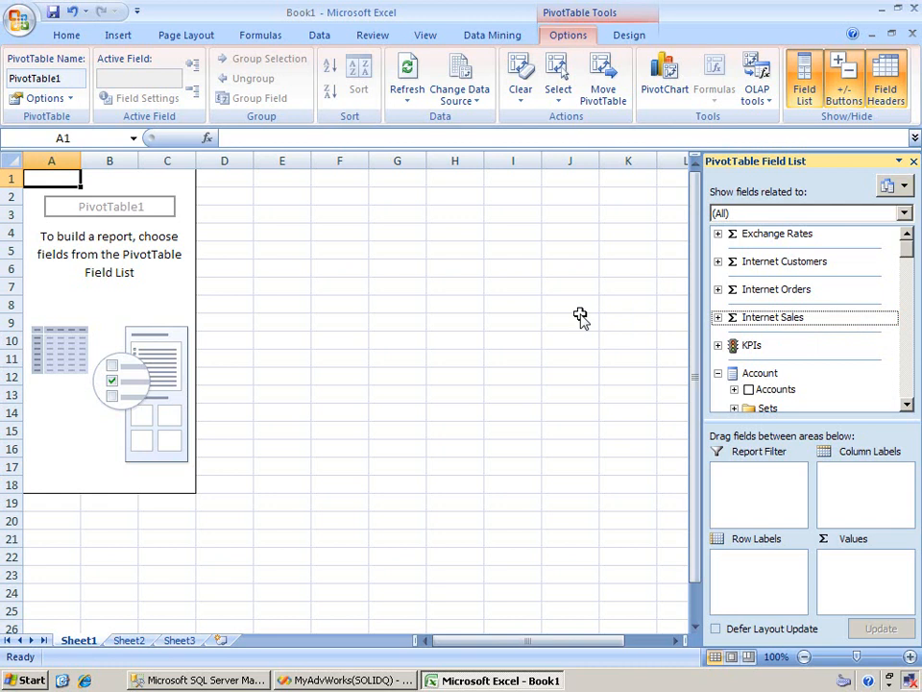
{"action": "mouse_move", "coordinate": [599, 319]}
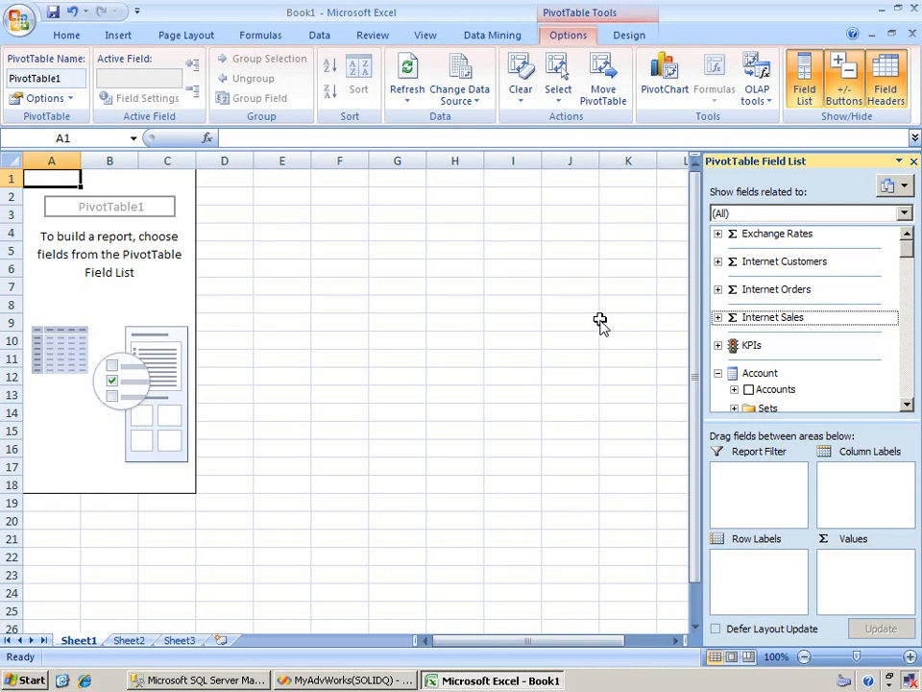
{"action": "left_click", "coordinate": [719, 318]}
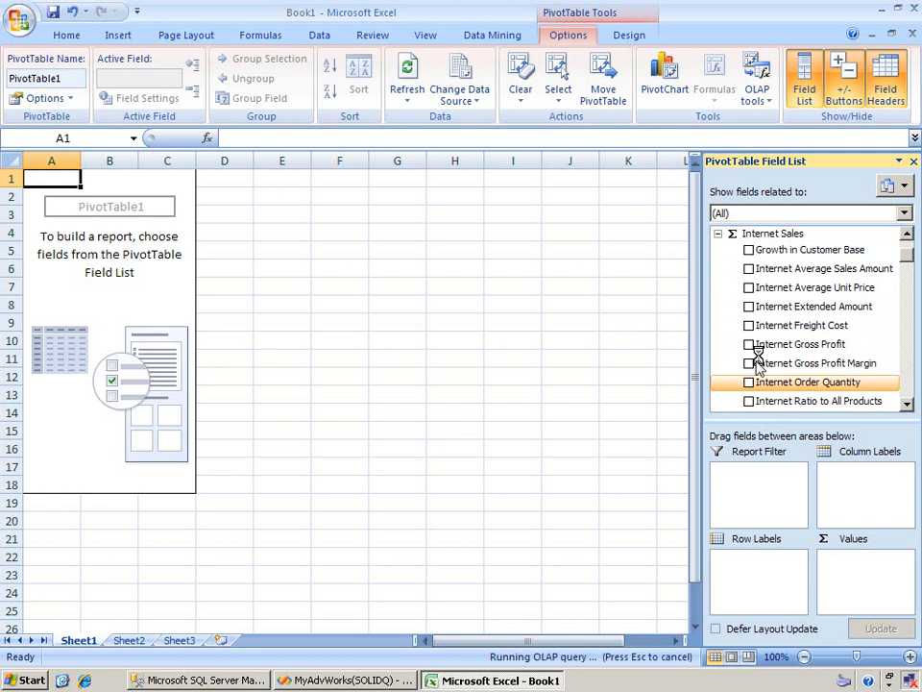
- Add Internet Order Quantity as values and Customer Geography as rows, totalling 60,398
{"action": "left_click", "coordinate": [750, 382]}
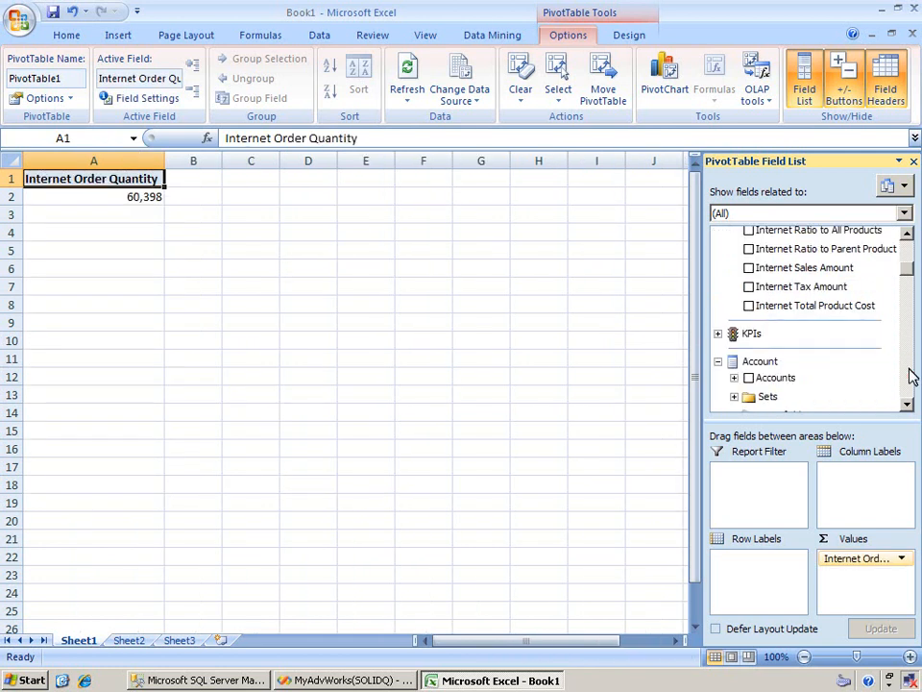
{"action": "scroll", "scroll_direction": "down", "scroll_amount": 3}
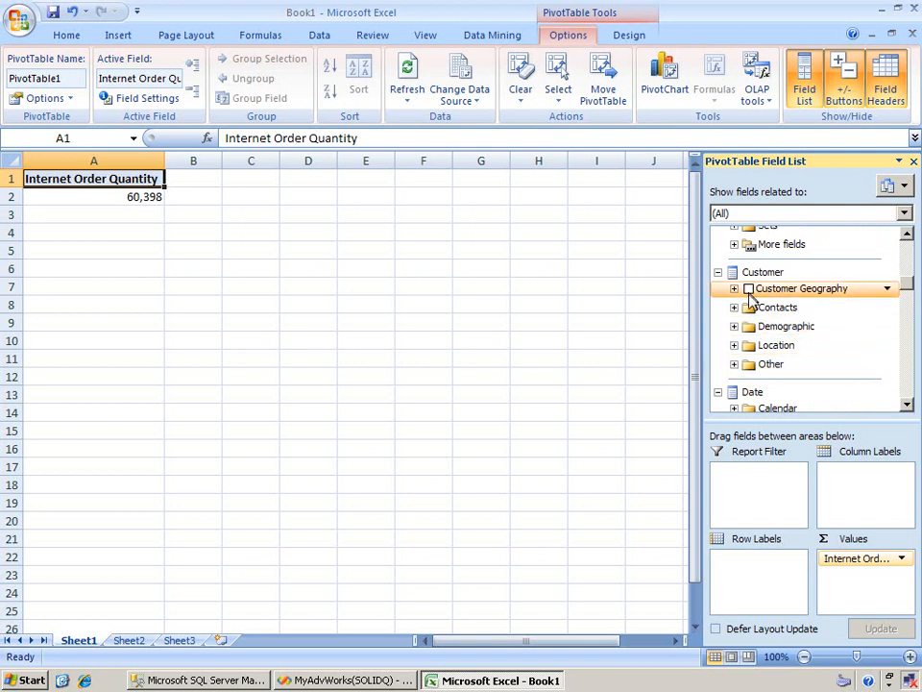
{"action": "left_click", "coordinate": [749, 288]}
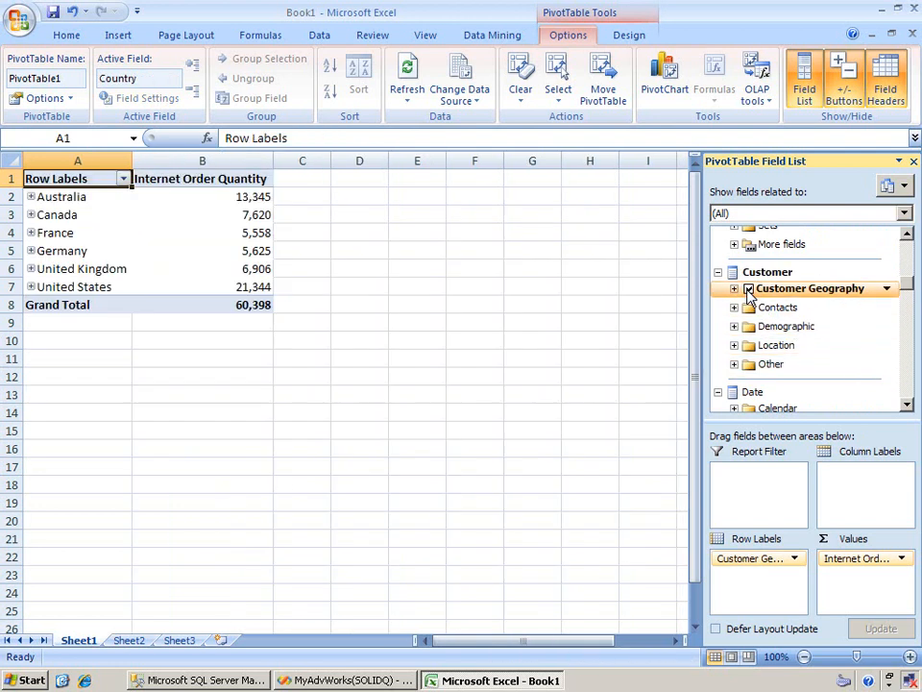